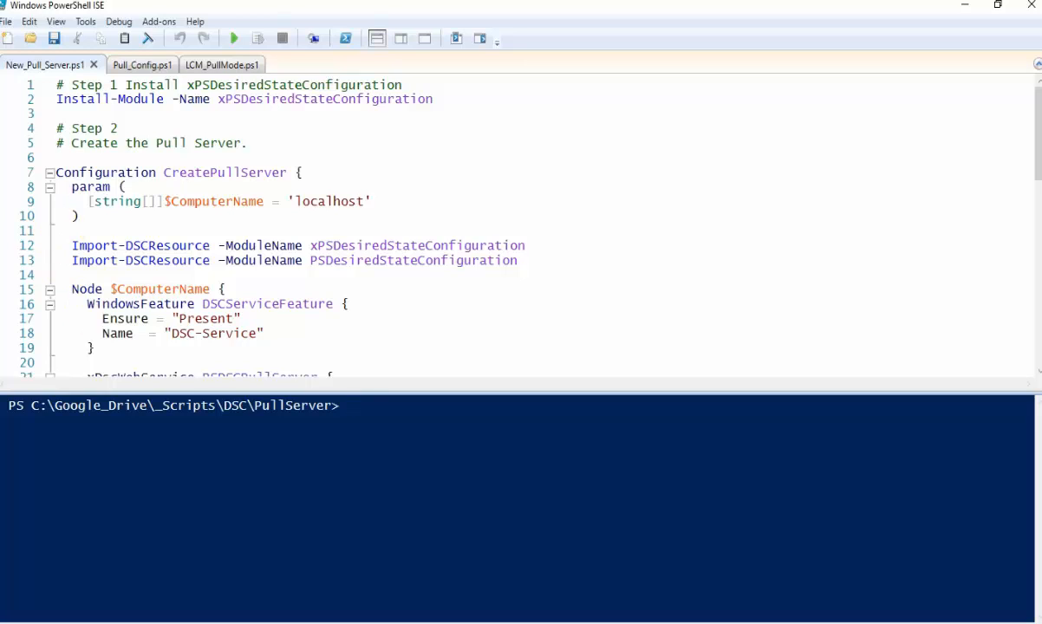
{"action": "mouse_move", "coordinate": [694, 201]}
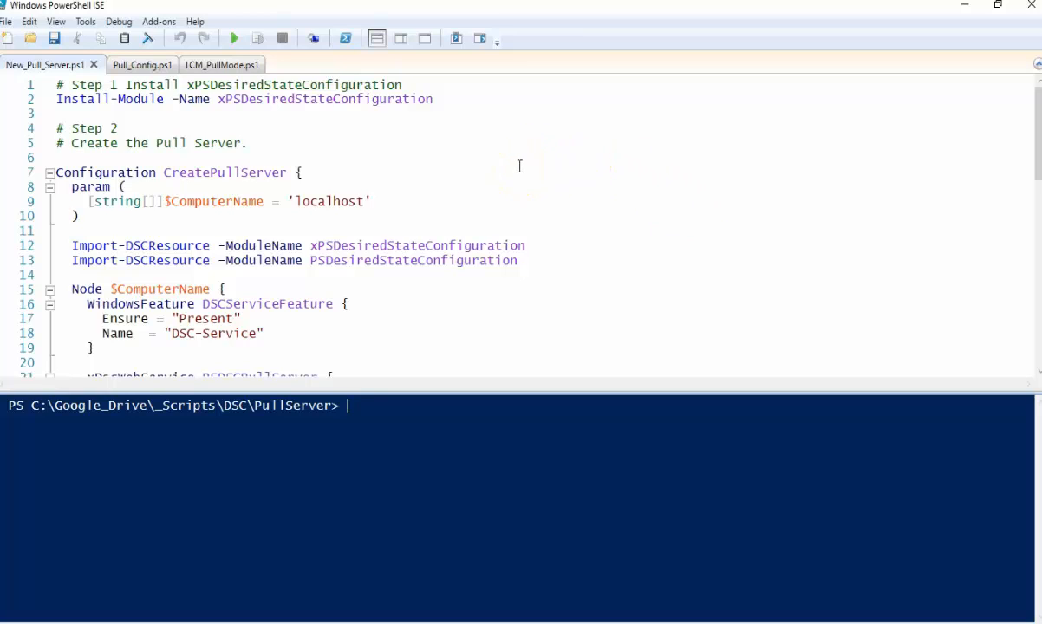
{"action": "mouse_move", "coordinate": [371, 185]}
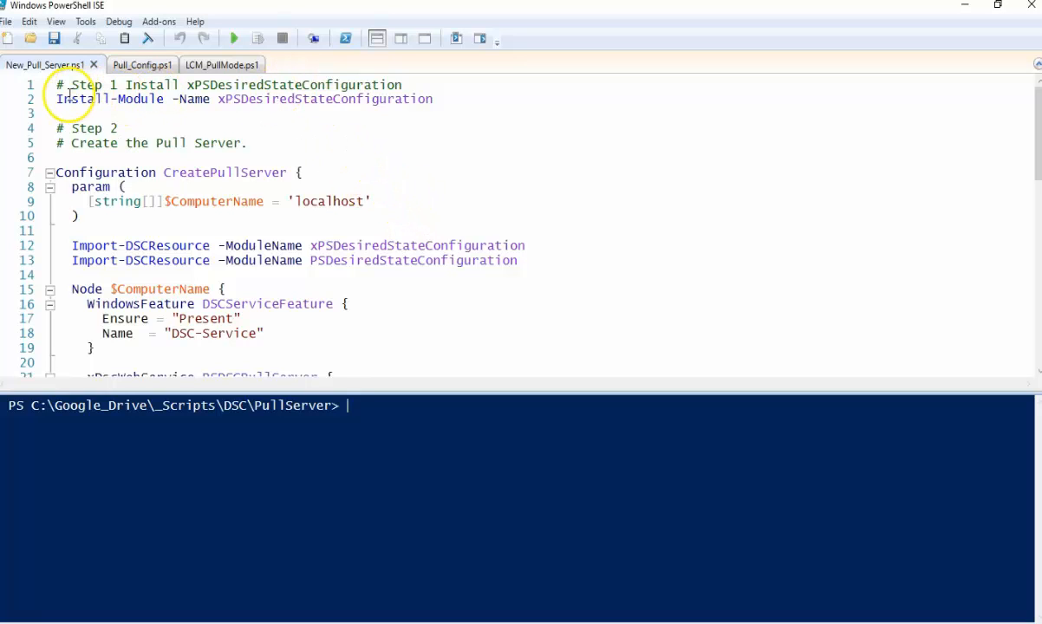
Select the full 'Install-Module -Name xPSDesiredStateConfiguration' command on line 2.
{"action": "left_click_drag", "start_coordinate": [56, 99], "coordinate": [337, 99]}
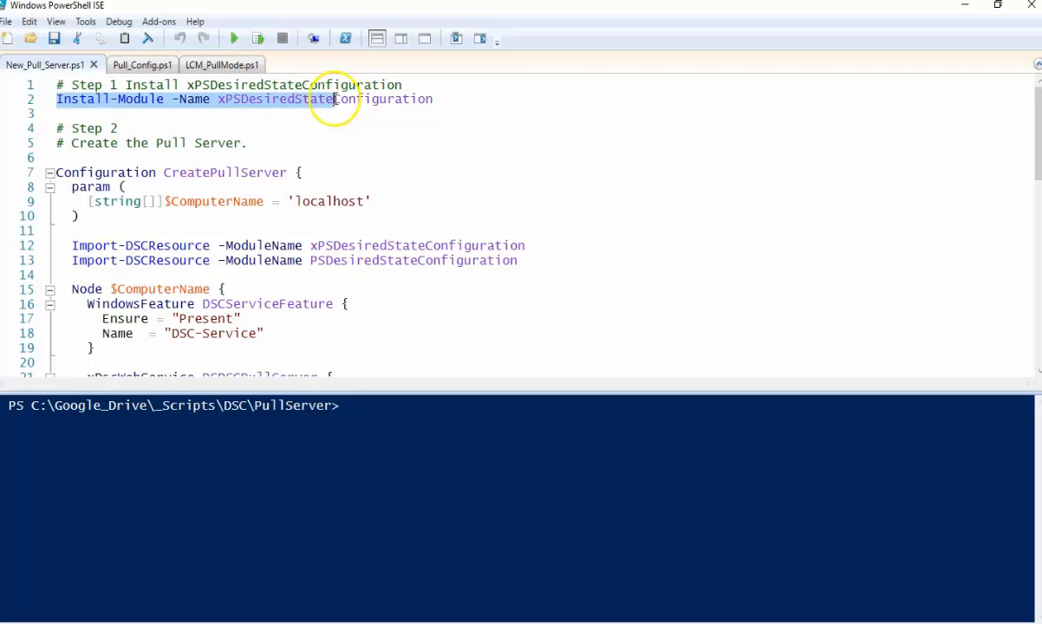
{"action": "double_click", "coordinate": [394, 99]}
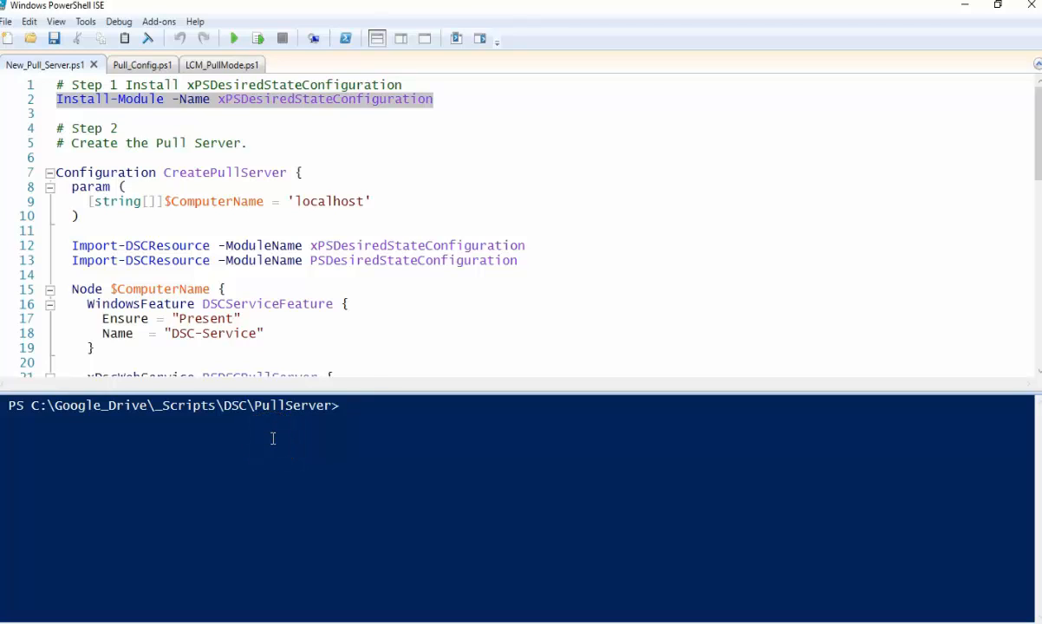
Enter a remote session on sccm, then create and move into C:\scripts.
{"action": "type", "text": "enter-p"}
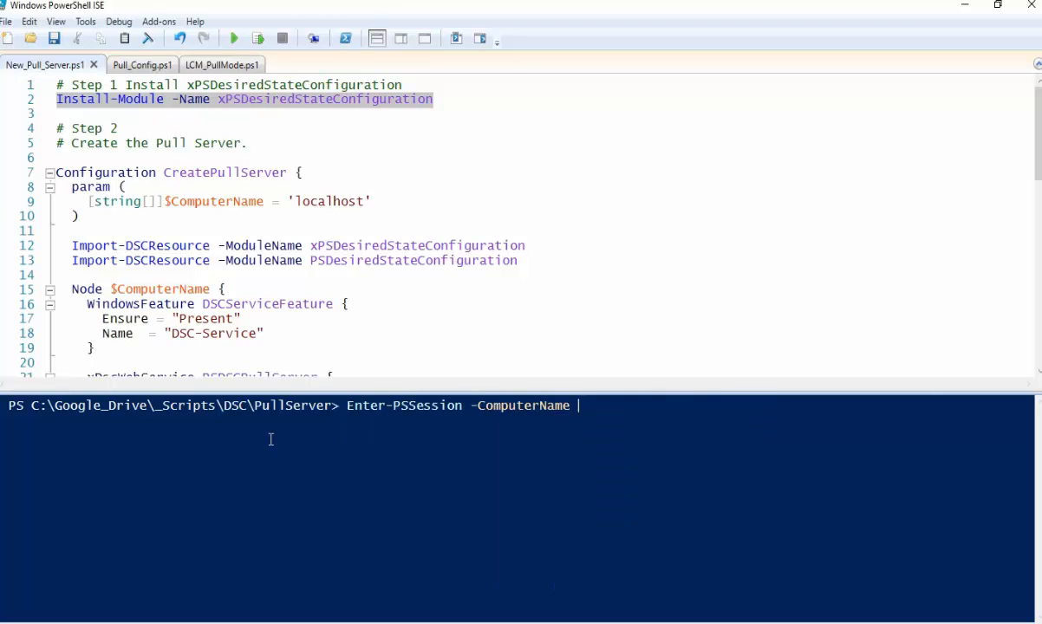
{"action": "type", "text": "sccm"}
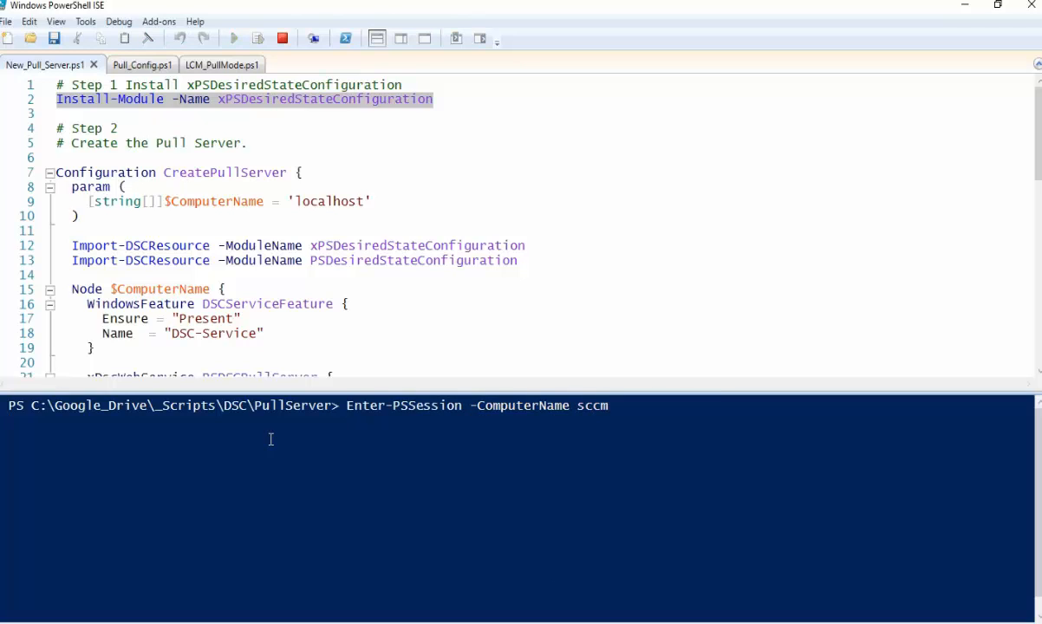
{"action": "type", "text": "cd"}
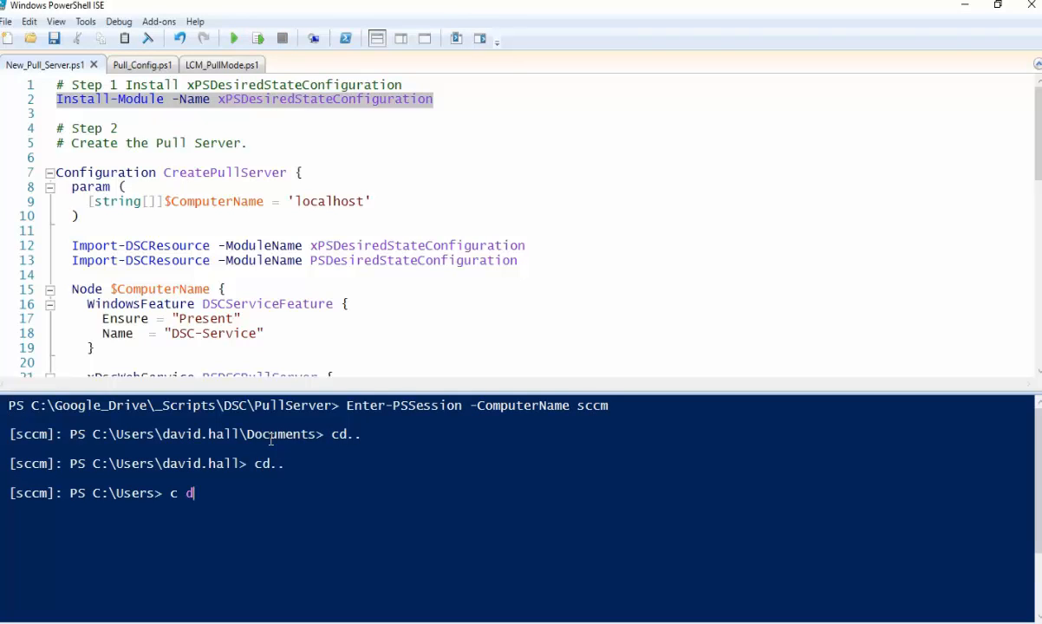
{"action": "key", "text": "BackSpace"}
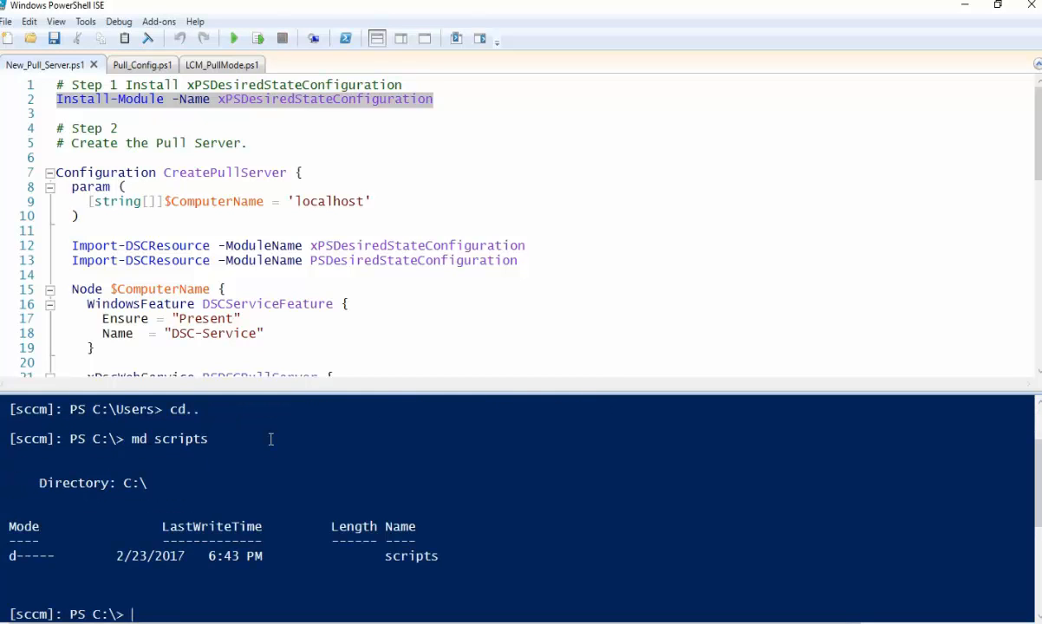
{"action": "type", "text": "cd scripts"}
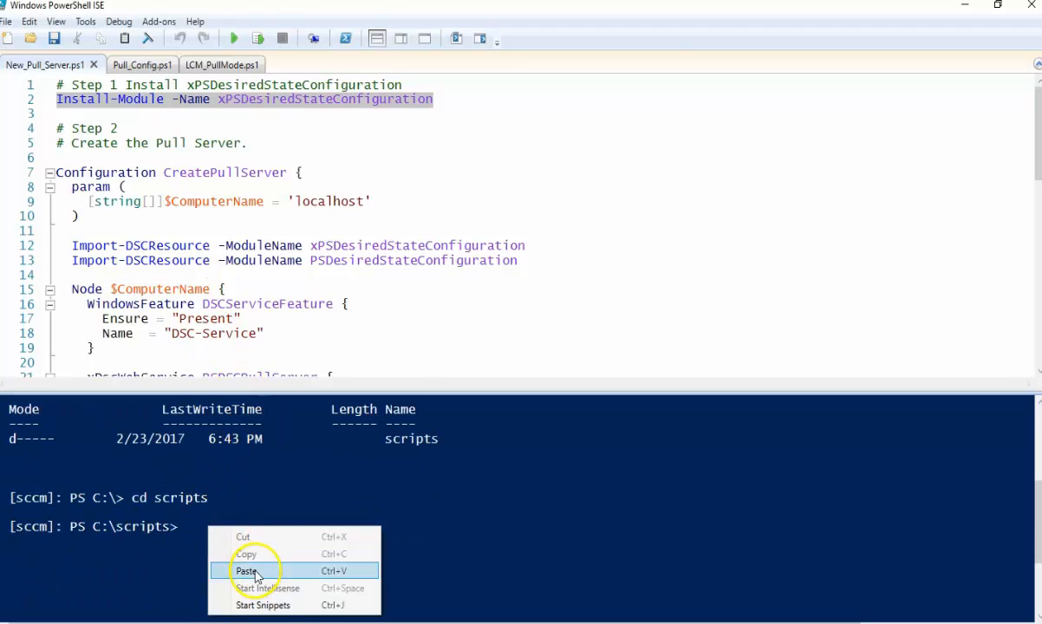
Paste and run Install-Module xPSDesiredStateConfiguration, answering Yes to All for PSGallery.
{"action": "left_click", "coordinate": [247, 570]}
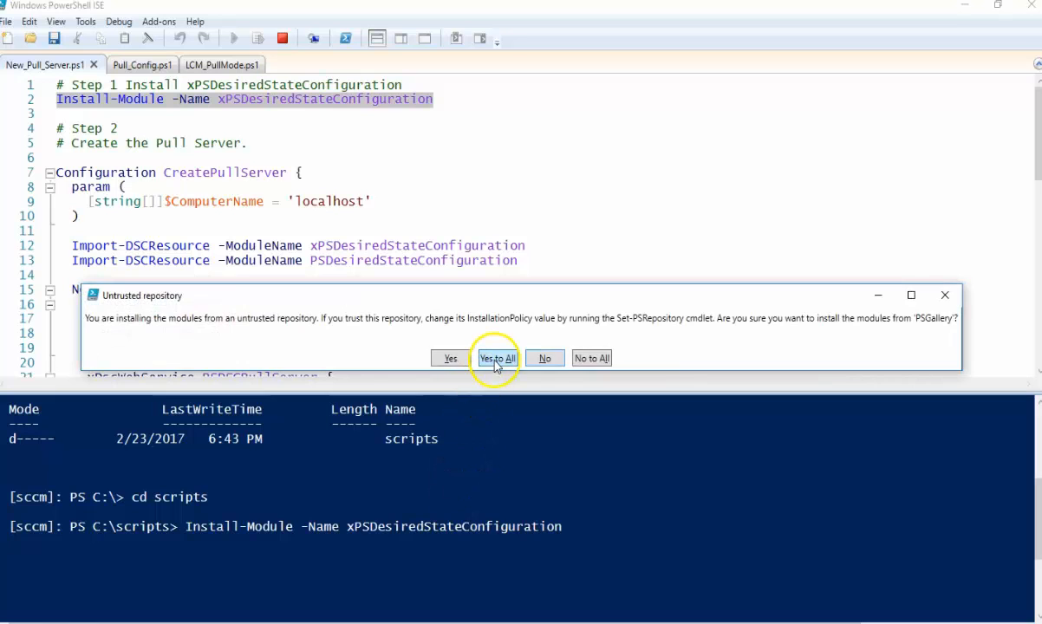
{"action": "left_click", "coordinate": [496, 358]}
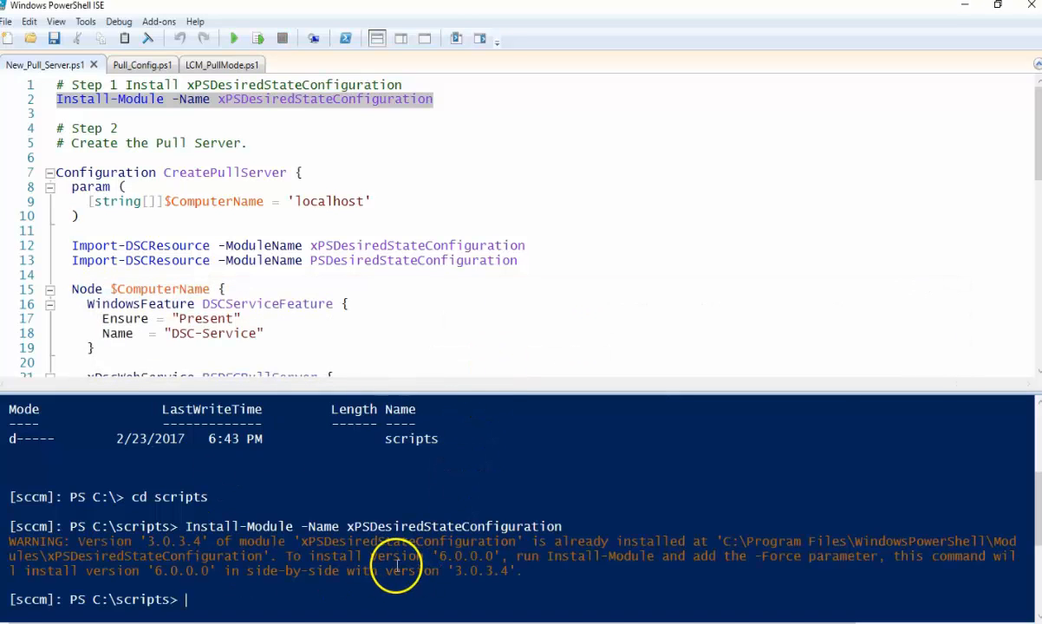
{"action": "mouse_move", "coordinate": [175, 154]}
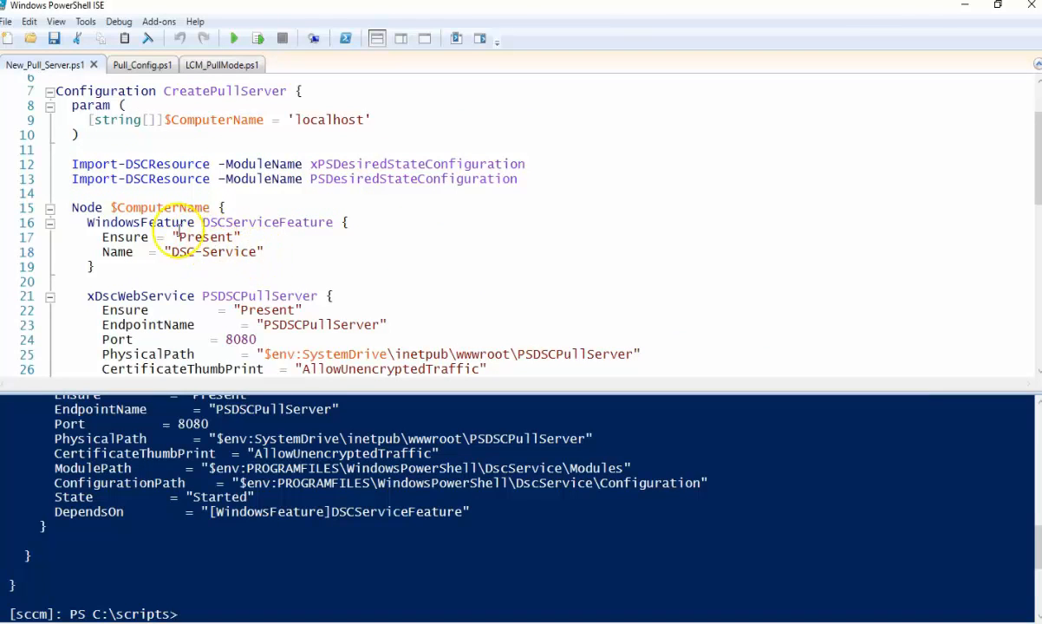
Select the CreatePullServer block with its DSC-Service feature and run it on sccm.
{"action": "double_click", "coordinate": [212, 251]}
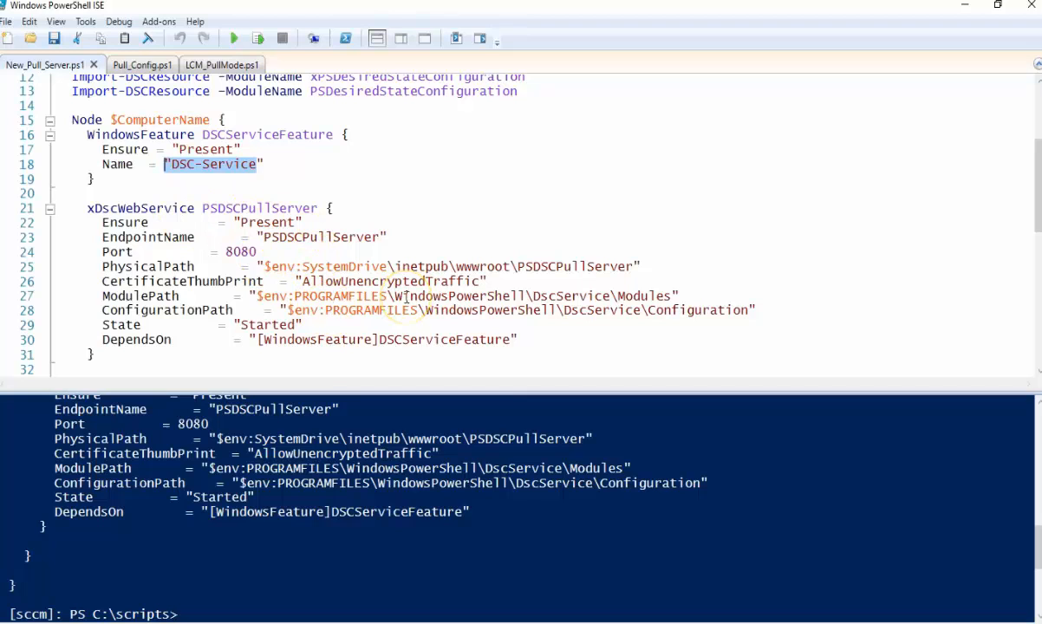
{"action": "mouse_move", "coordinate": [400, 256]}
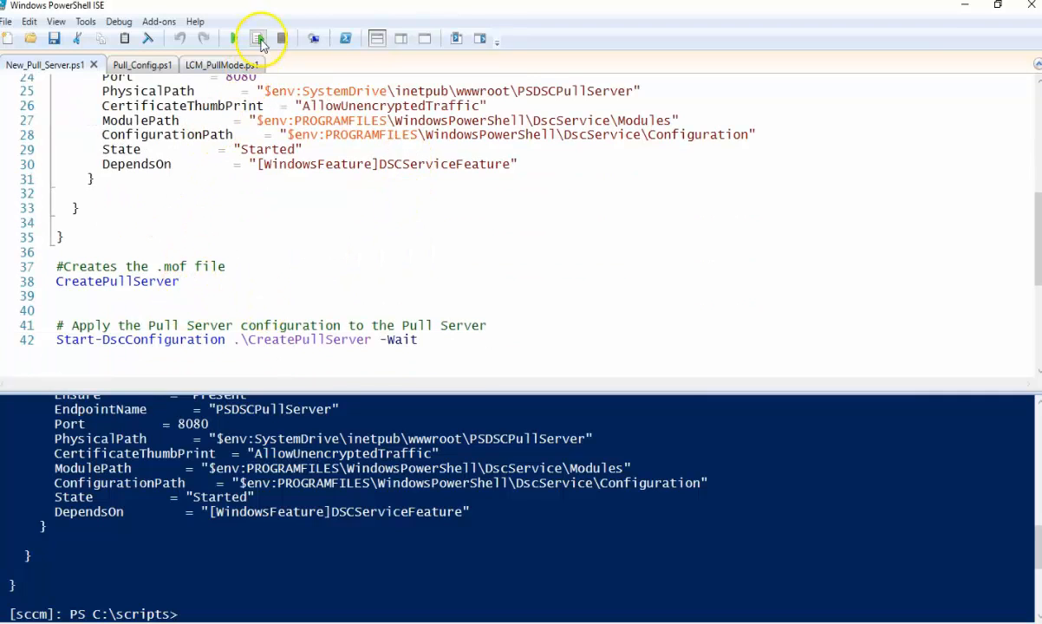
Run line 38 'CreatePullServer' to build localhost.mof in C:\scripts\CreatePullServer.
{"action": "left_click", "coordinate": [259, 38]}
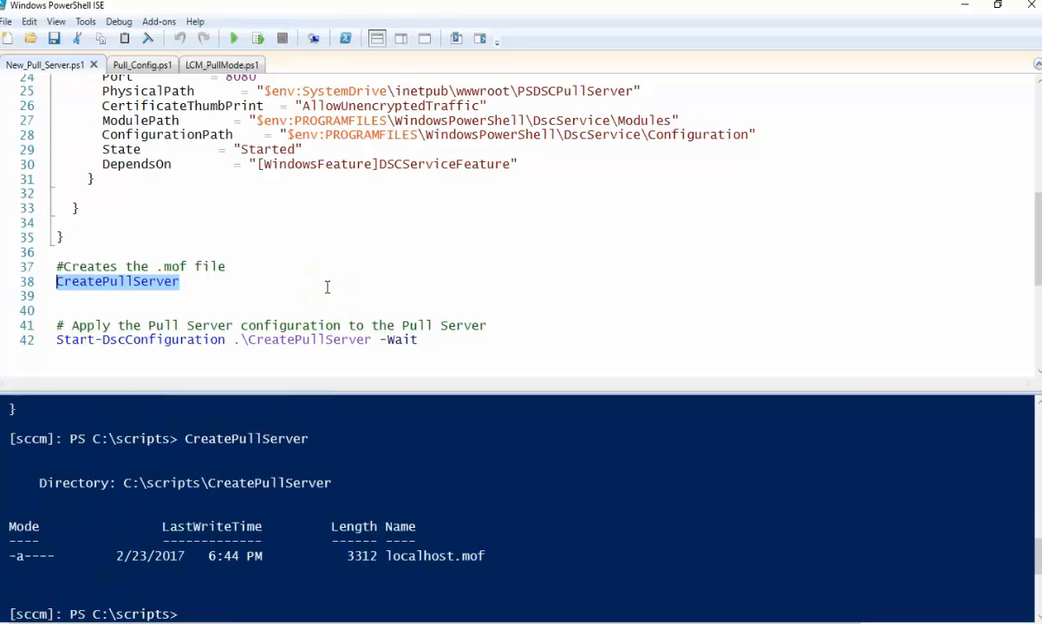
{"action": "mouse_move", "coordinate": [269, 475]}
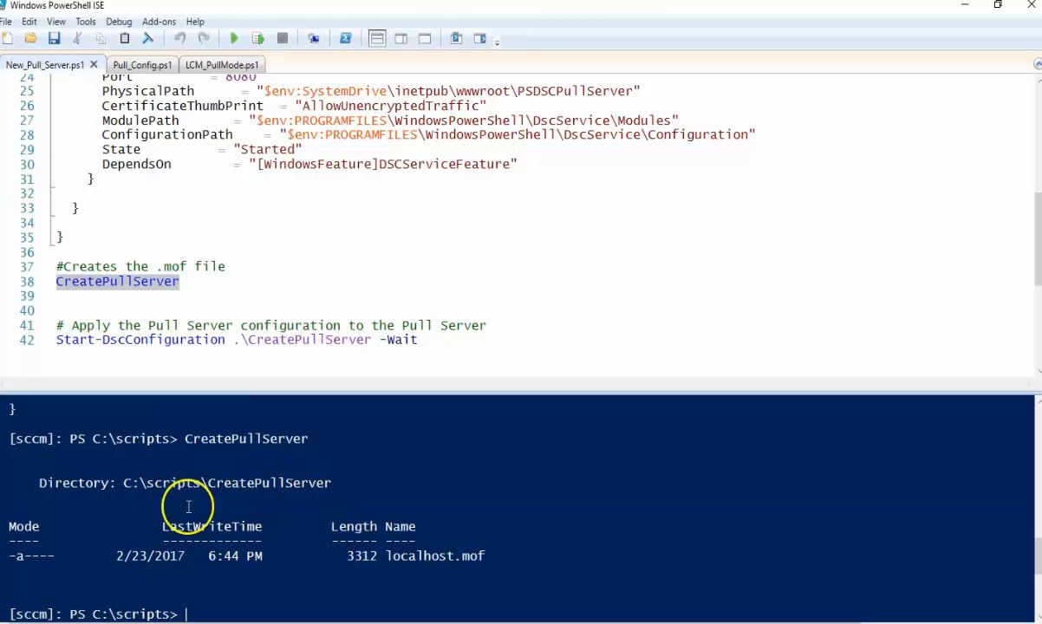
{"action": "mouse_move", "coordinate": [315, 400]}
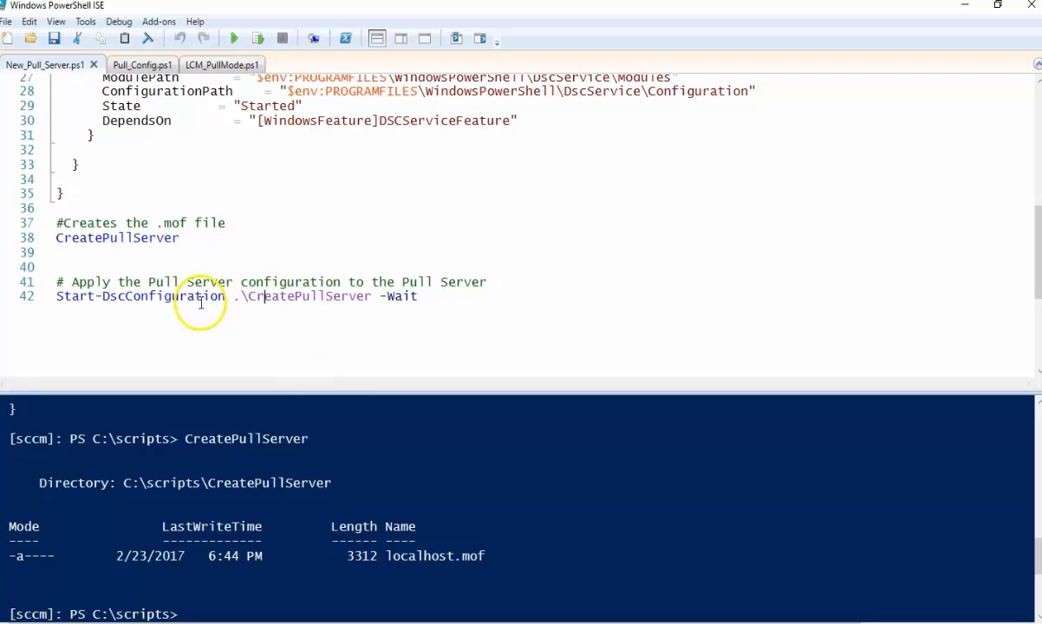
{"action": "mouse_move", "coordinate": [315, 298]}
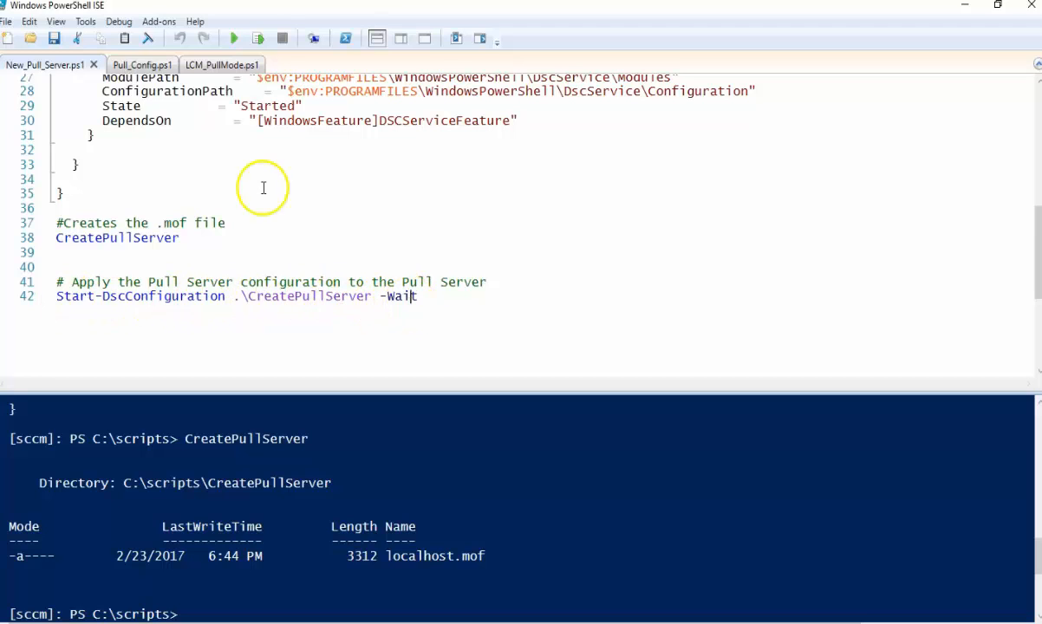
{"action": "mouse_move", "coordinate": [258, 38]}
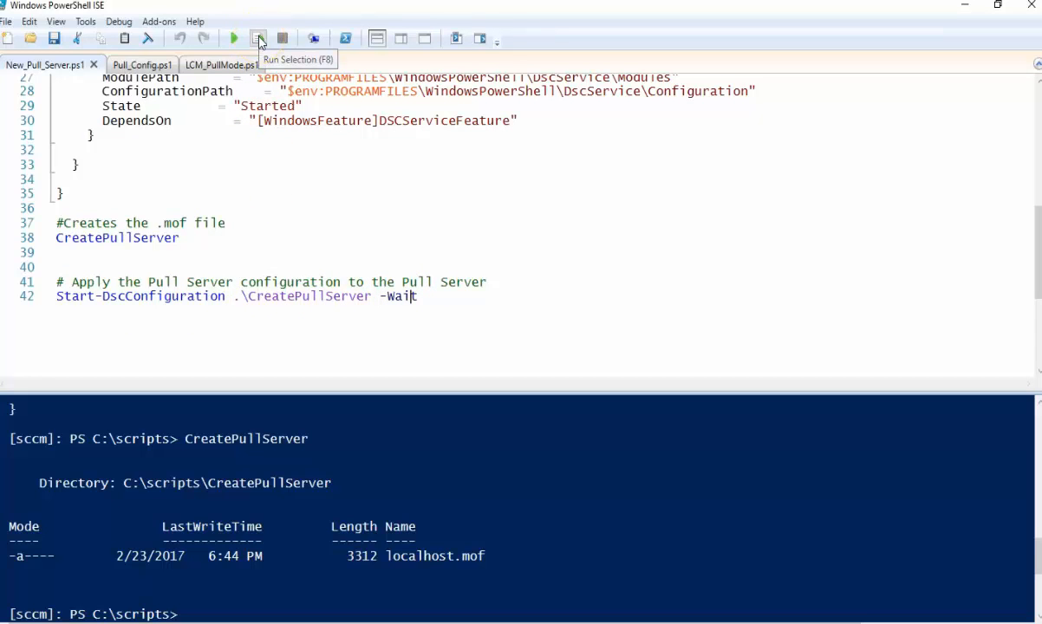
Run 'Start-DscConfiguration .\CreatePullServer -Wait' to apply the pull server configuration.
{"action": "left_click", "coordinate": [258, 38]}
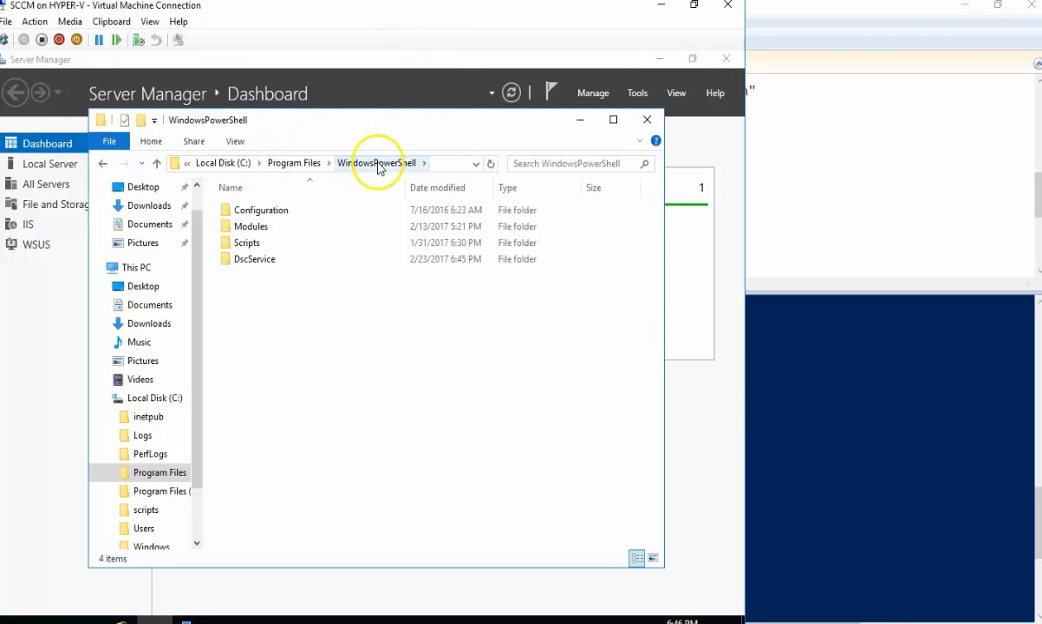
Browse DscService's Configuration and Modules folders, then close the empty Modules window.
{"action": "double_click", "coordinate": [254, 259]}
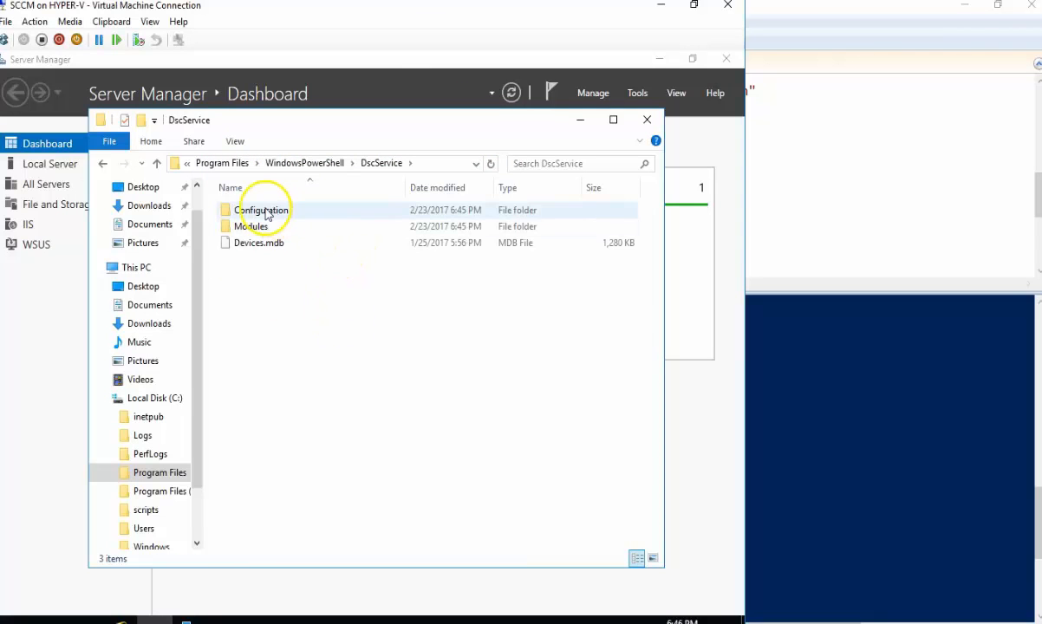
{"action": "double_click", "coordinate": [262, 210]}
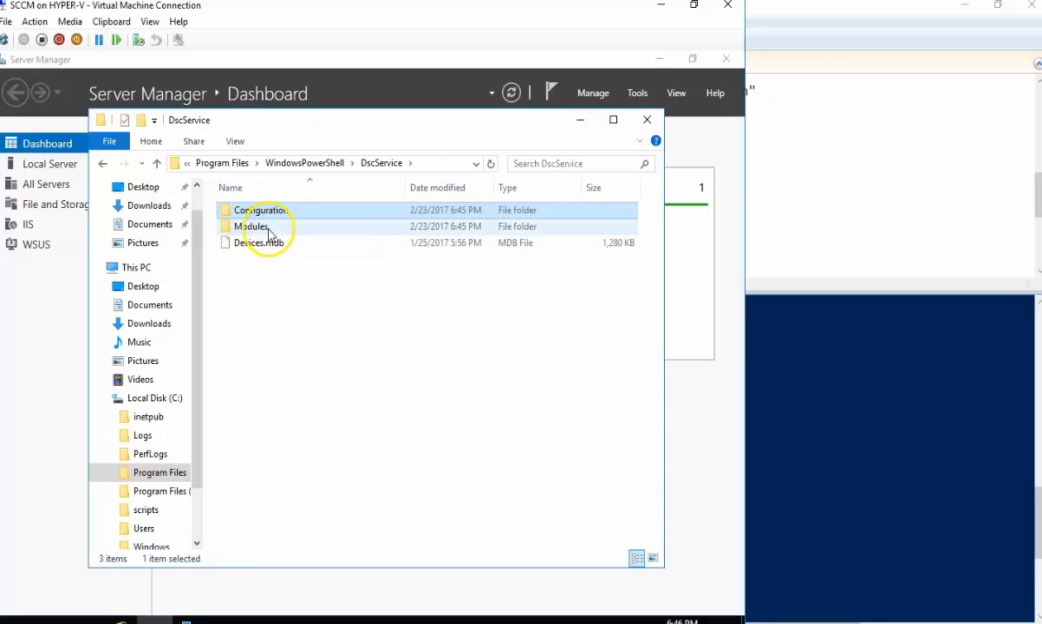
{"action": "left_click", "coordinate": [260, 210]}
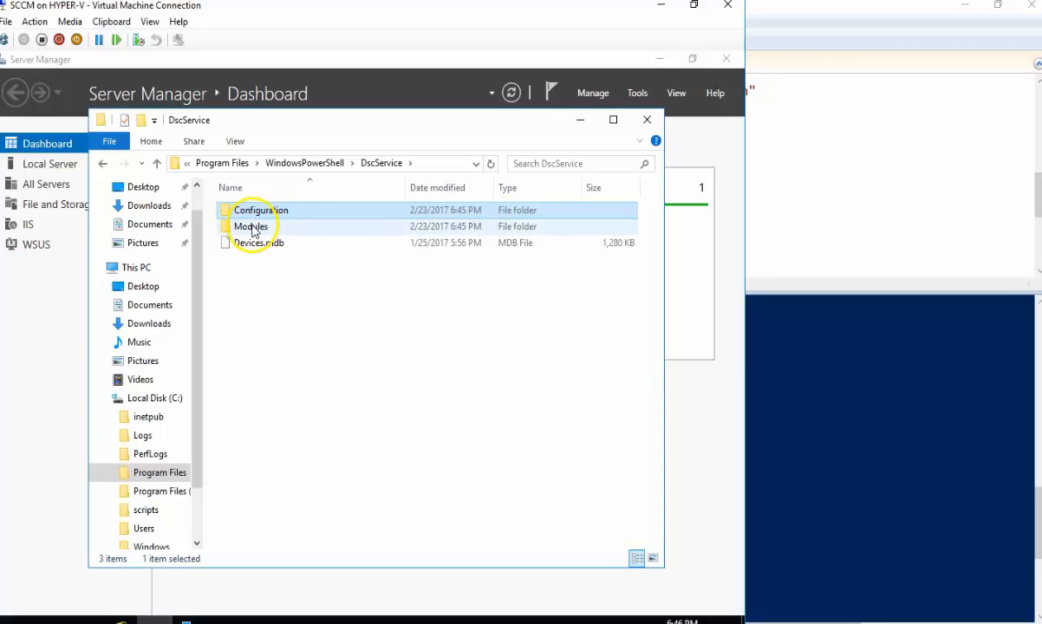
{"action": "double_click", "coordinate": [251, 226]}
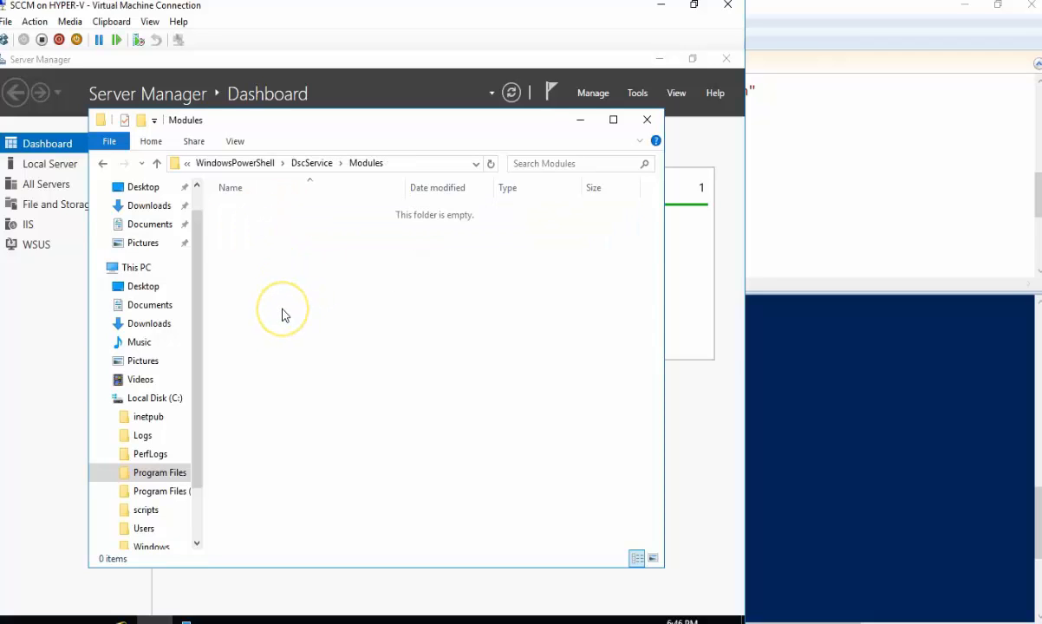
{"action": "mouse_move", "coordinate": [484, 282]}
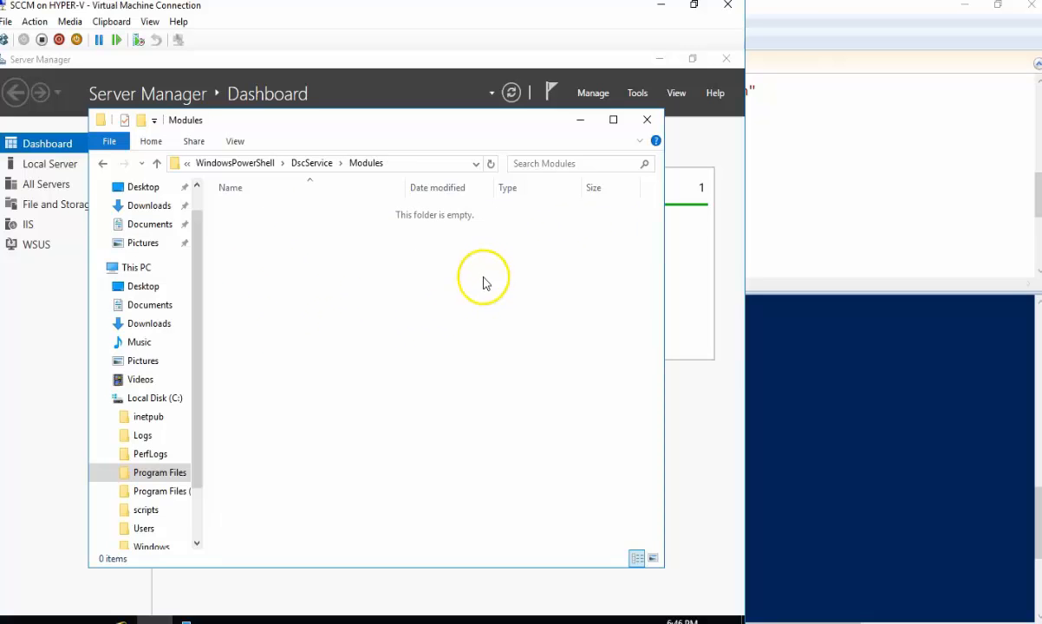
{"action": "left_click", "coordinate": [638, 93]}
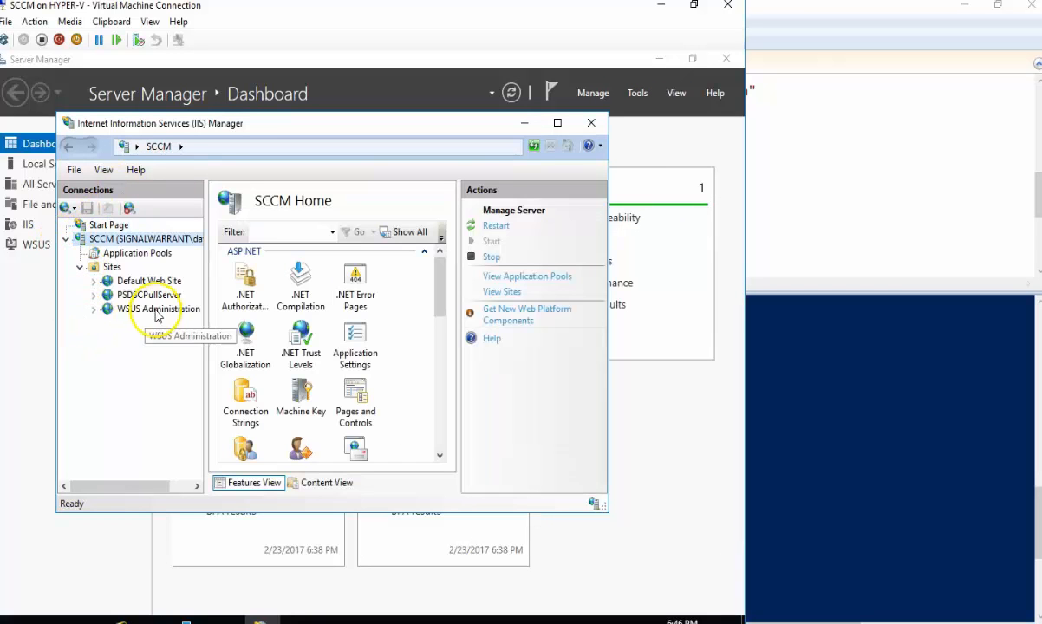
View the PSDSCPullServer site home page (port 8080), then close IIS Manager.
{"action": "left_click", "coordinate": [149, 295]}
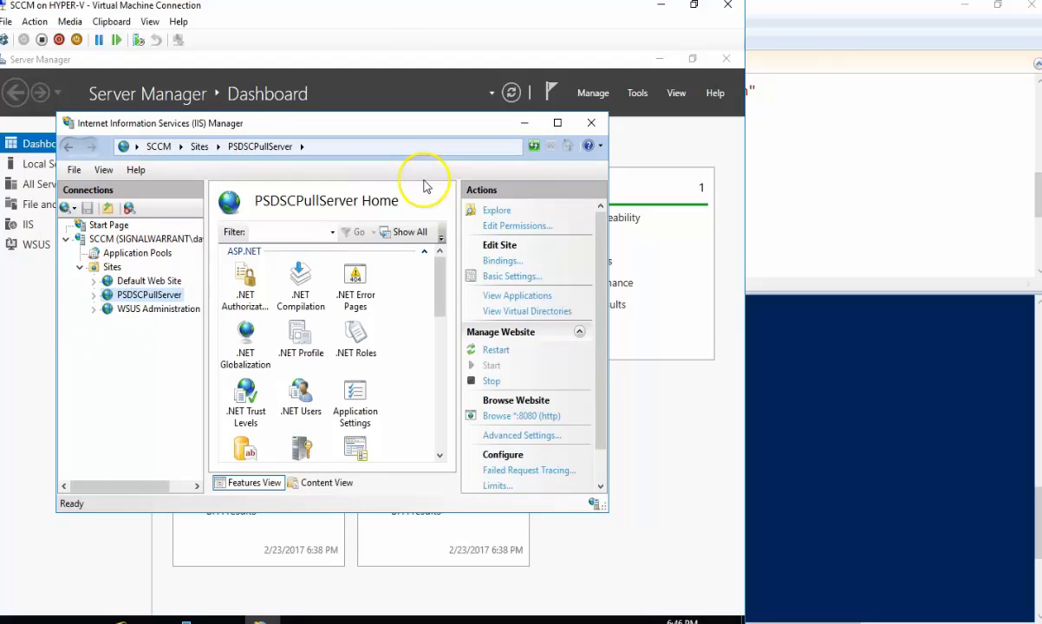
{"action": "mouse_move", "coordinate": [592, 123]}
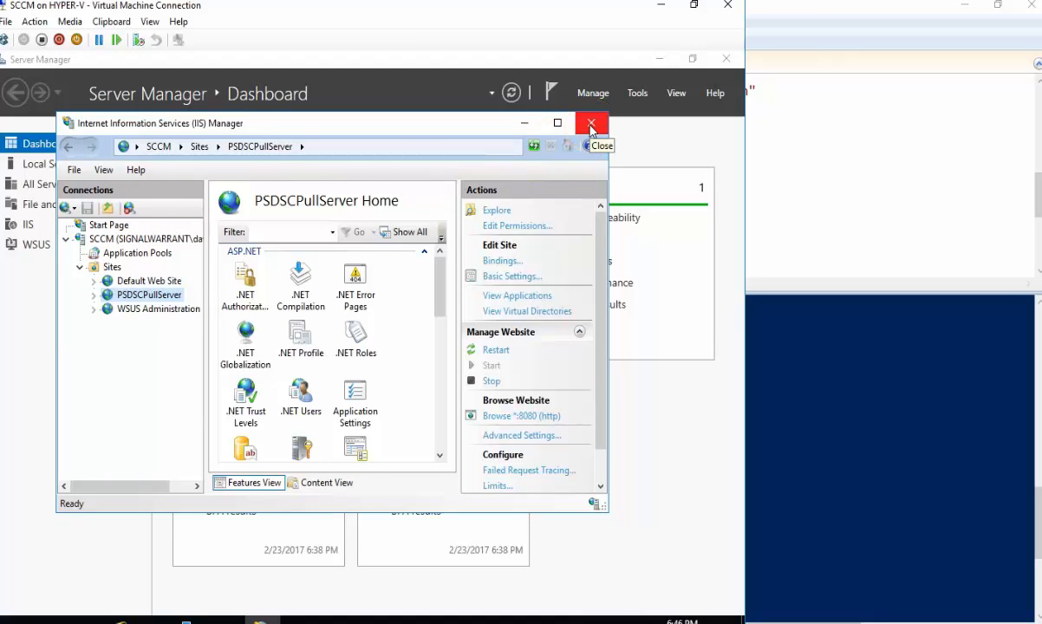
{"action": "left_click", "coordinate": [592, 123]}
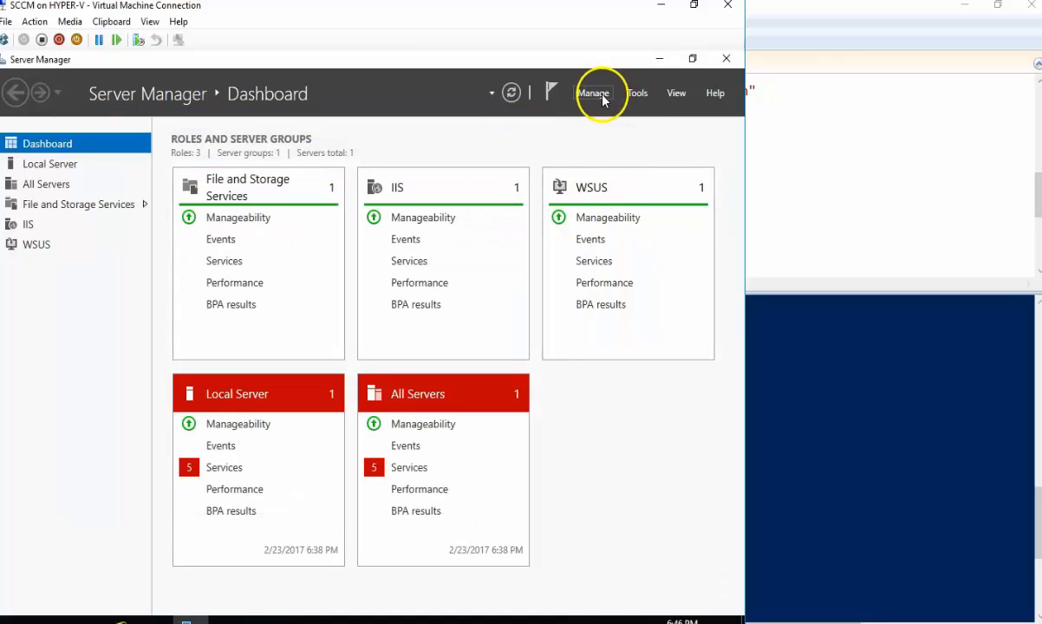
Confirm DSC Service is installed in the Remove Roles and Features wizard, then cancel.
{"action": "left_click", "coordinate": [593, 93]}
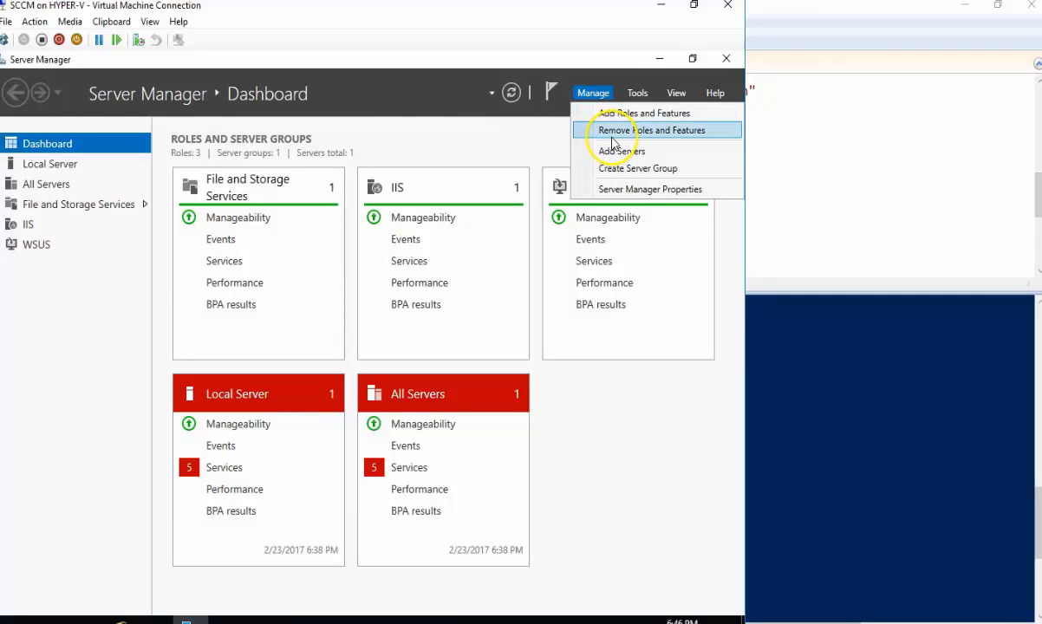
{"action": "left_click", "coordinate": [651, 130]}
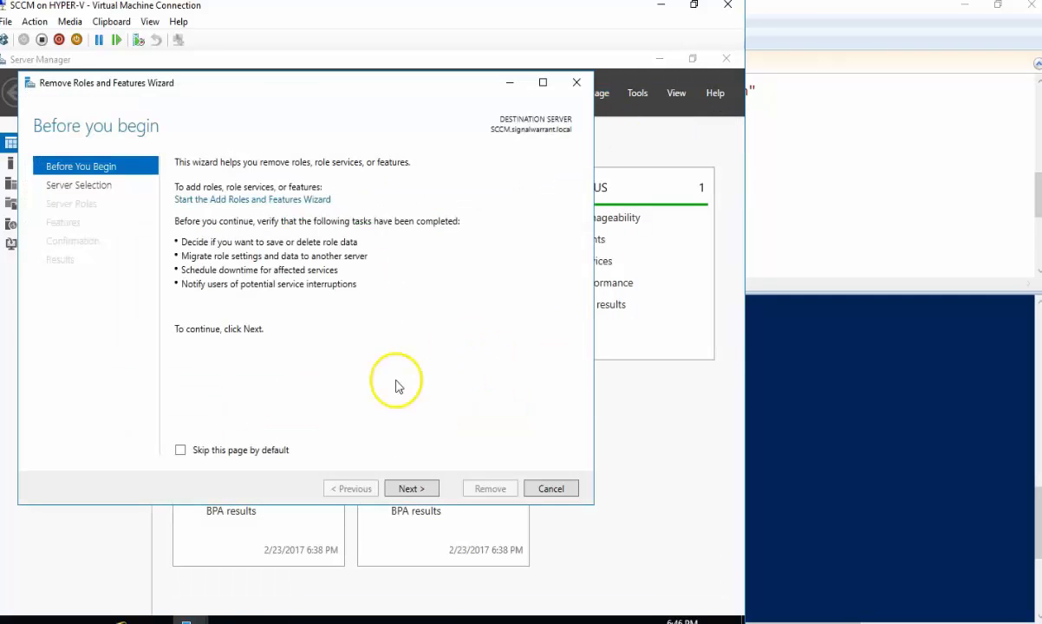
{"action": "left_click", "coordinate": [411, 488]}
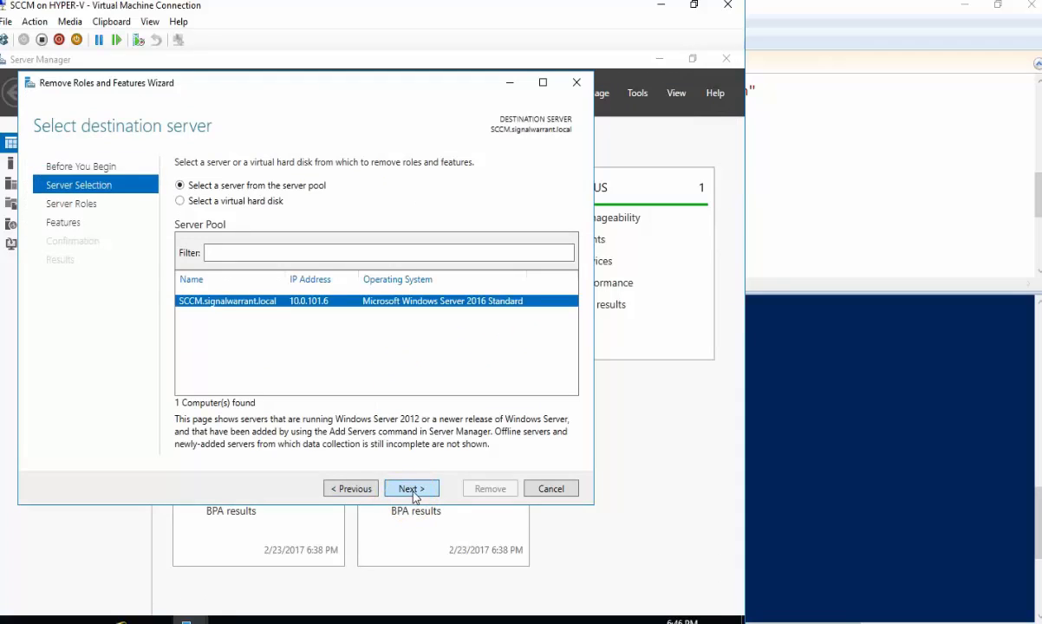
{"action": "left_click", "coordinate": [410, 488]}
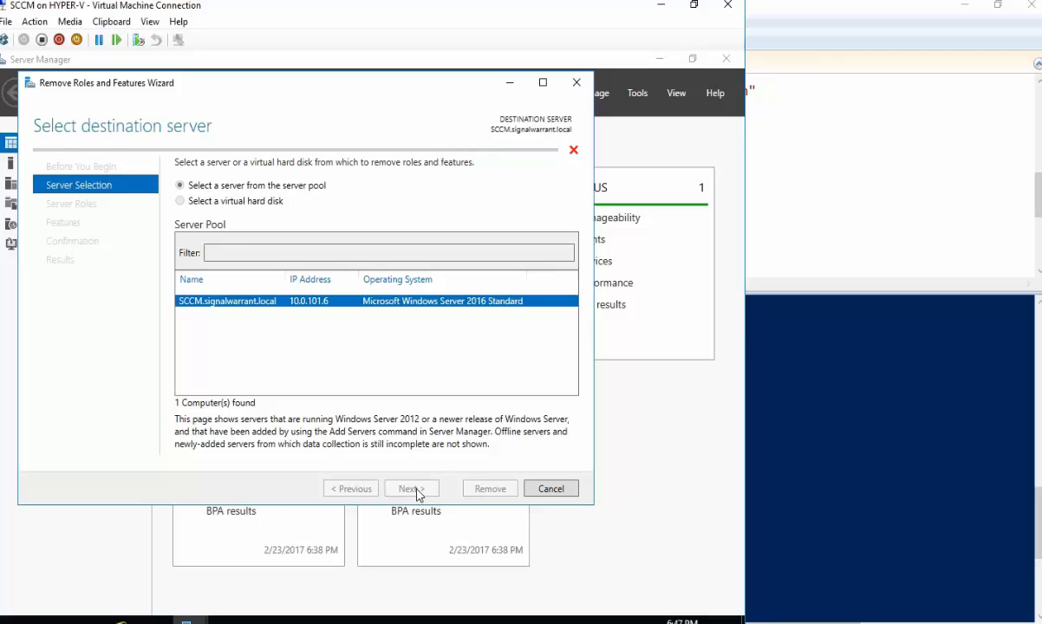
{"action": "left_click", "coordinate": [411, 488]}
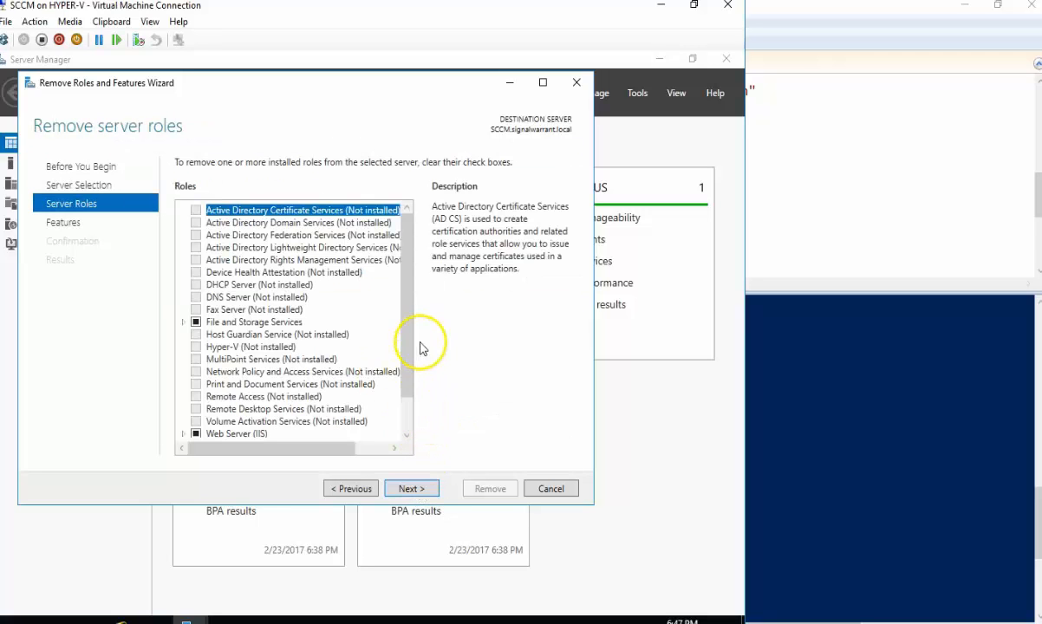
{"action": "scroll", "scroll_direction": "down", "scroll_amount": 3}
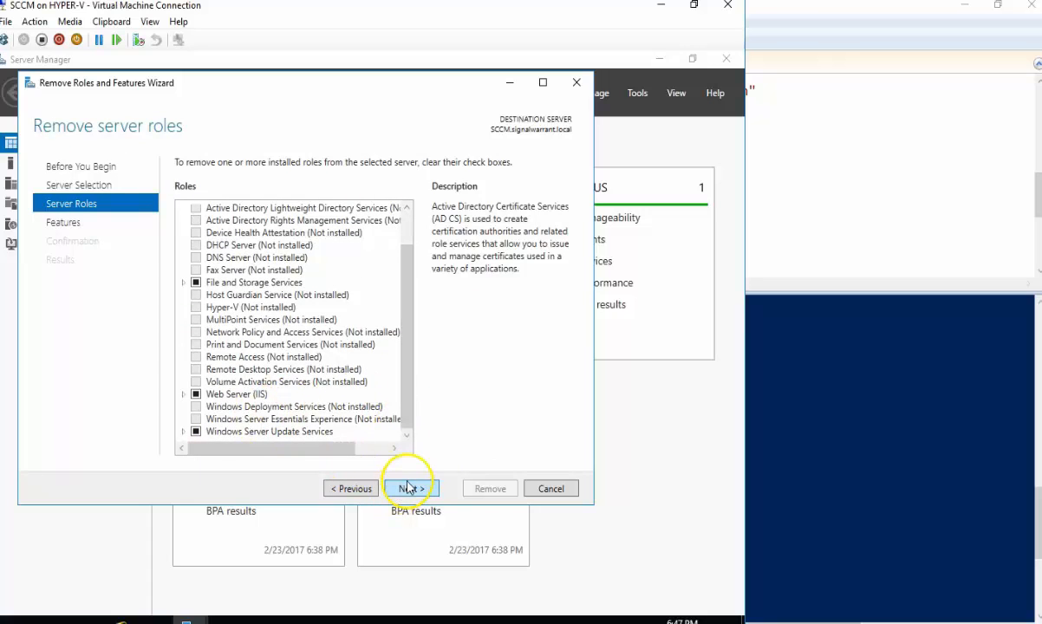
{"action": "left_click", "coordinate": [411, 488]}
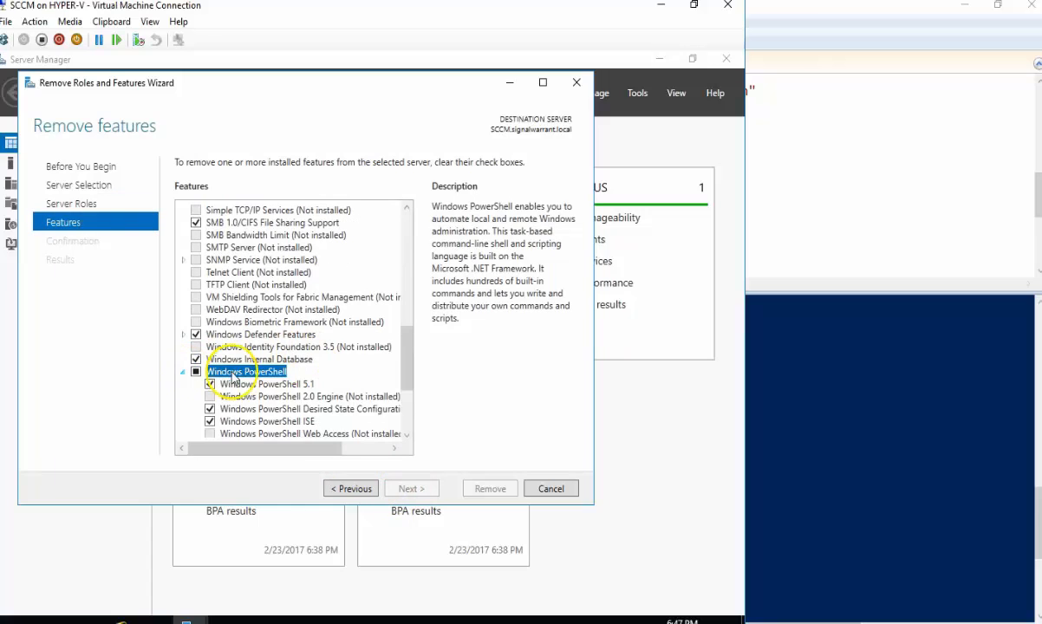
{"action": "left_click", "coordinate": [309, 408]}
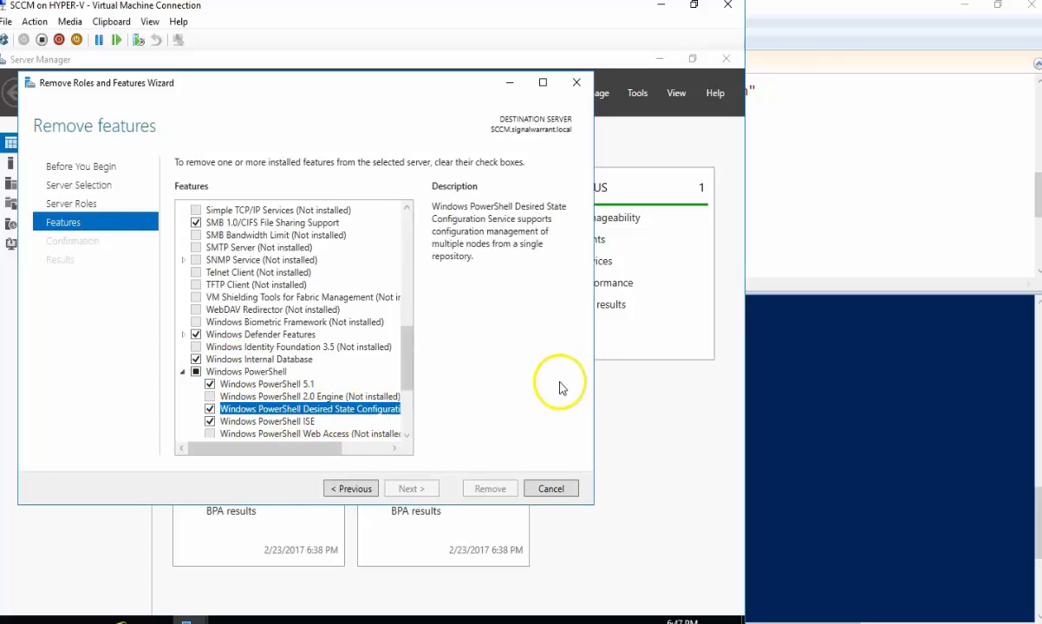
{"action": "left_click", "coordinate": [550, 488]}
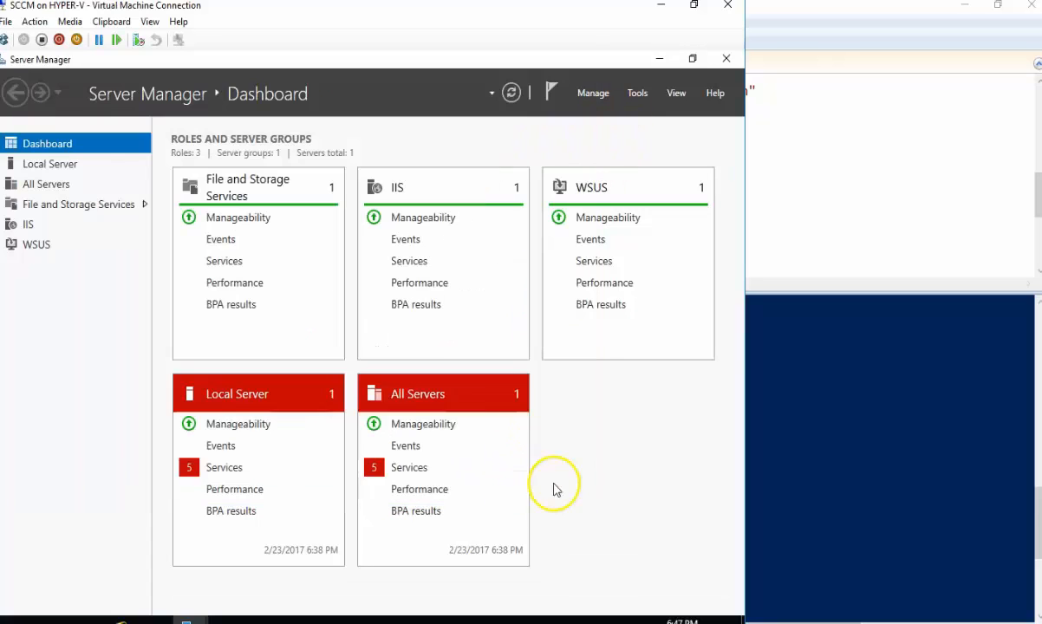
{"action": "mouse_move", "coordinate": [260, 381]}
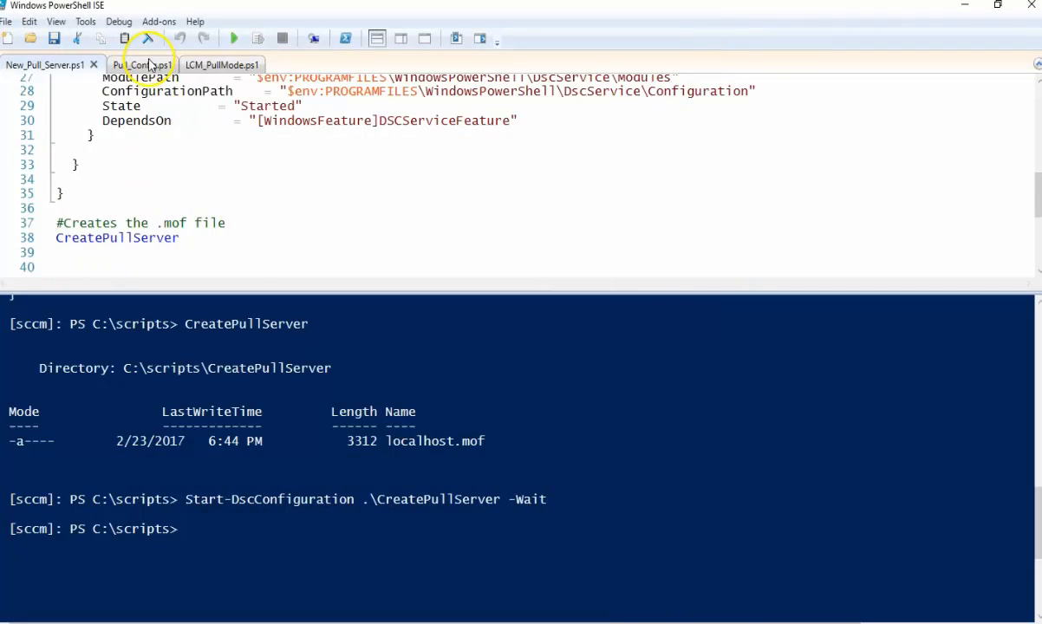
Load the ExchangeService block from Pull_Config.ps1, then run line 21 to build EXCH.mof.
{"action": "left_click", "coordinate": [126, 64]}
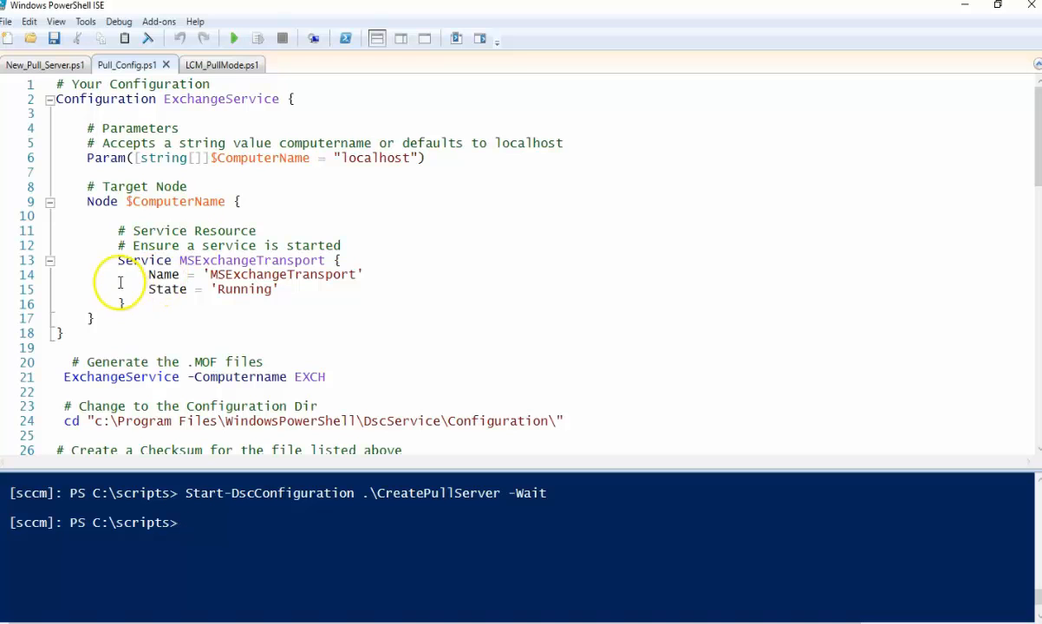
{"action": "left_click_drag", "start_coordinate": [117, 273], "coordinate": [62, 333]}
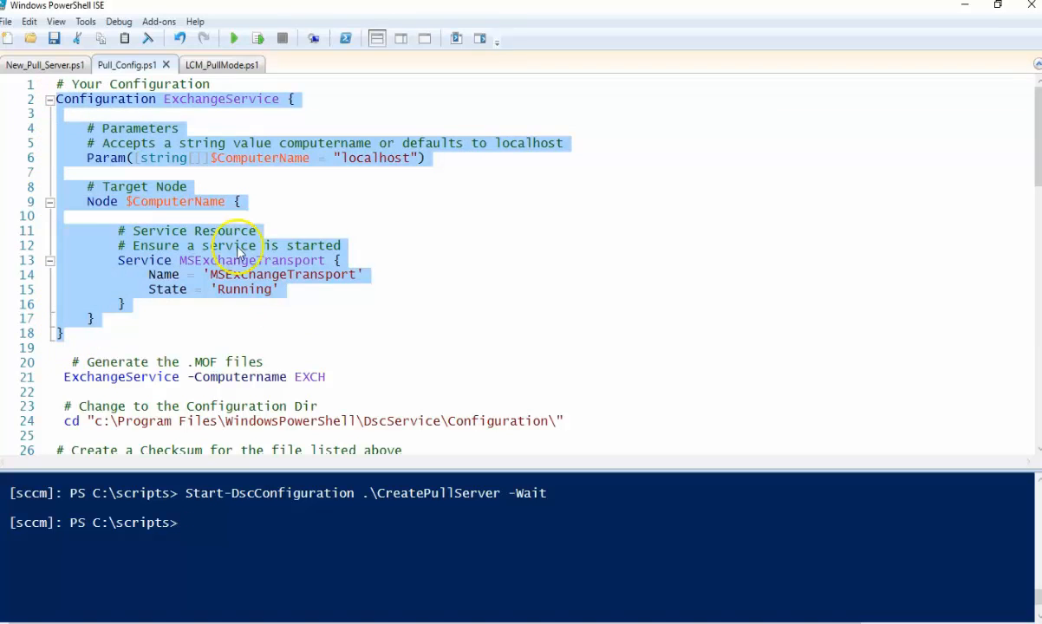
{"action": "mouse_move", "coordinate": [260, 273]}
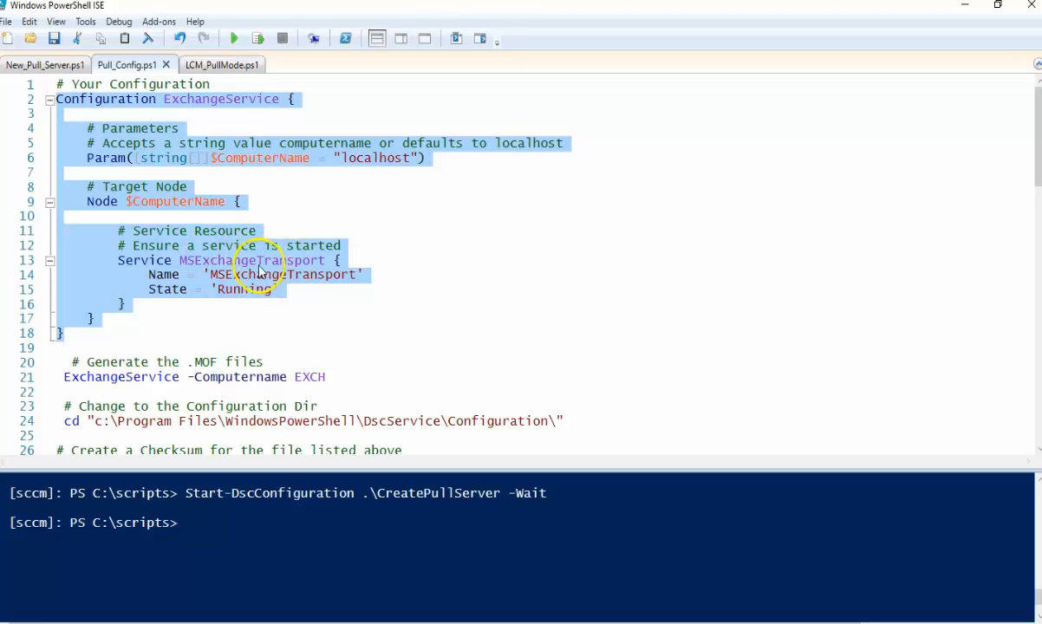
{"action": "left_click", "coordinate": [257, 37]}
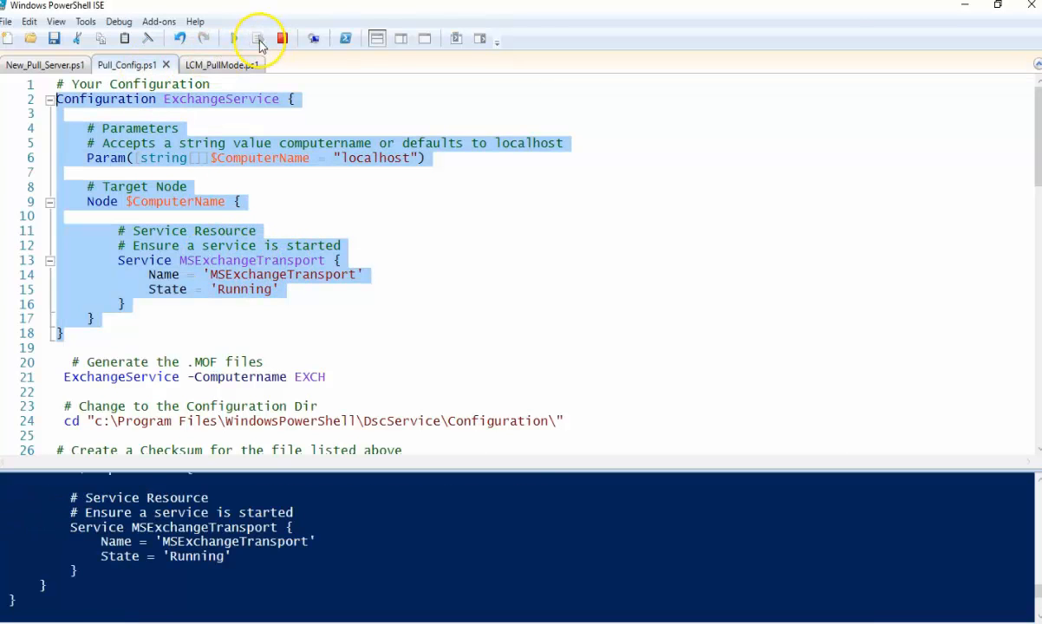
{"action": "left_click", "coordinate": [257, 38]}
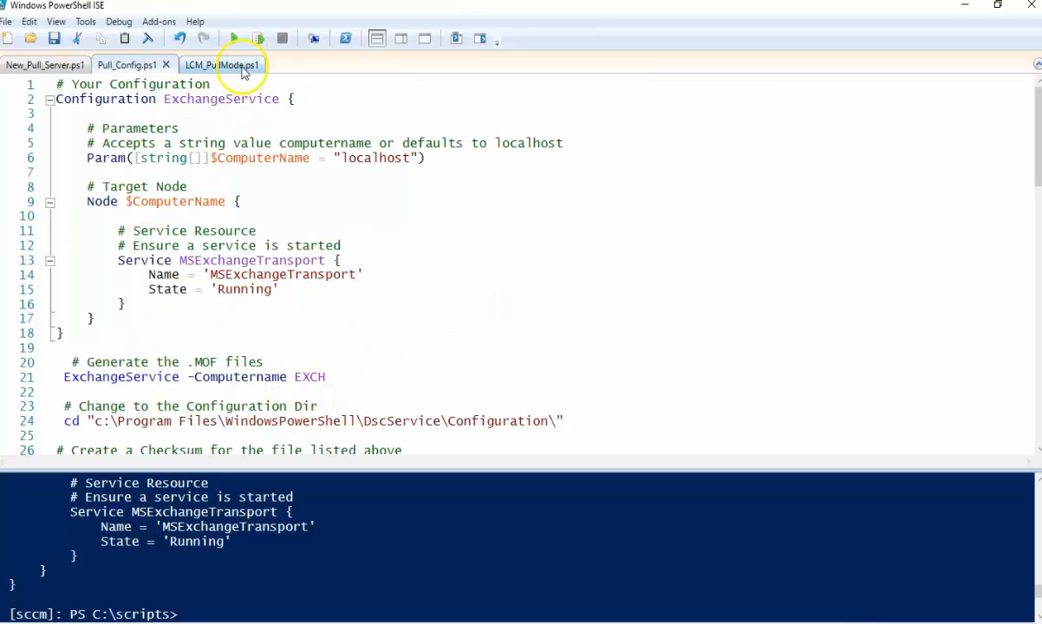
{"action": "double_click", "coordinate": [221, 99]}
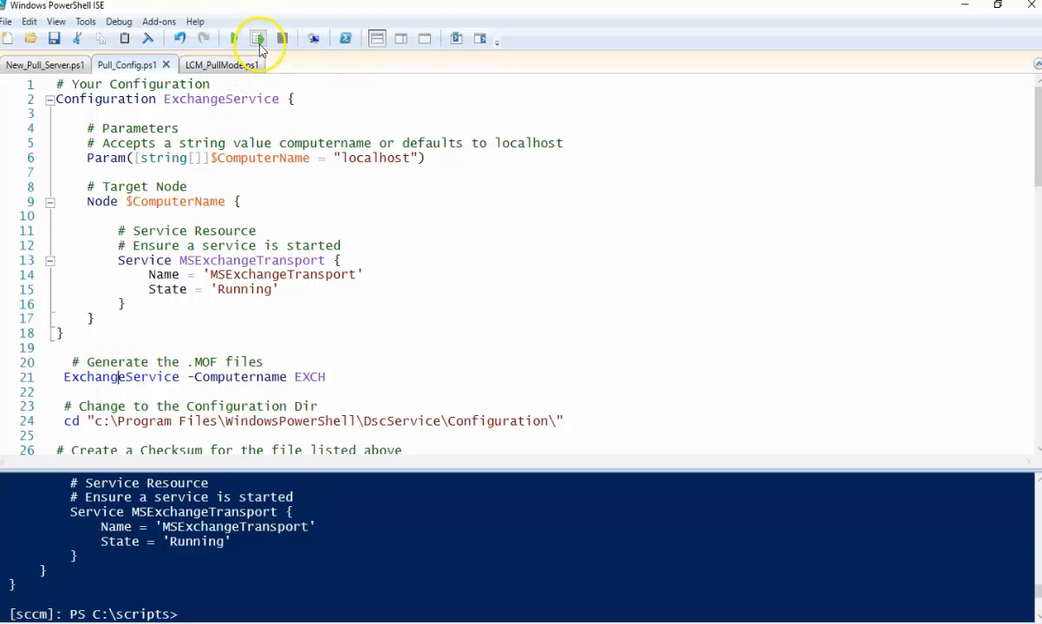
{"action": "left_click", "coordinate": [258, 38]}
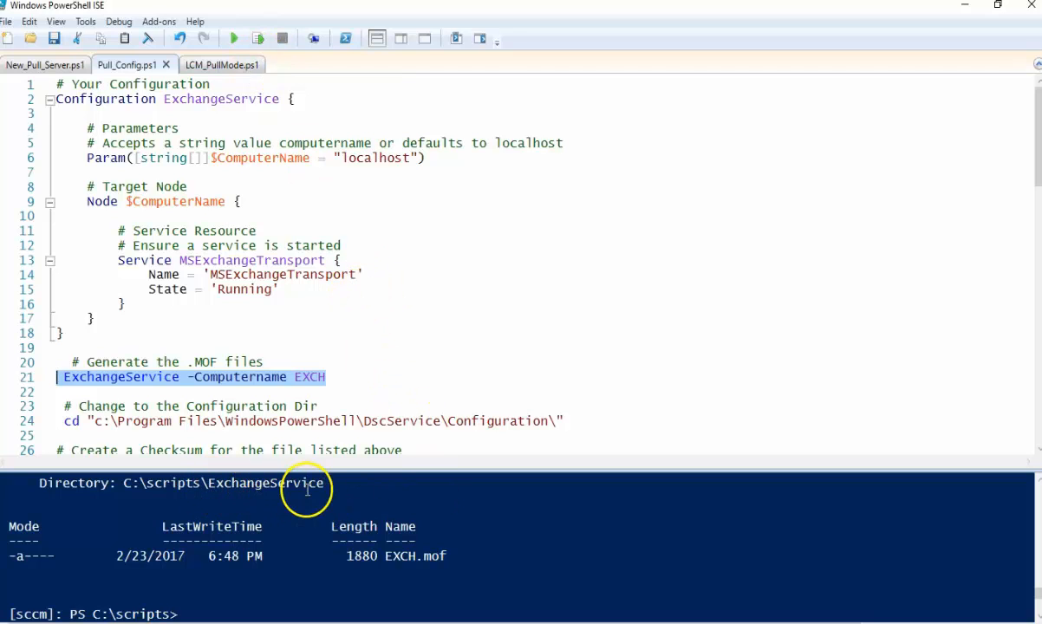
{"action": "mouse_move", "coordinate": [178, 490]}
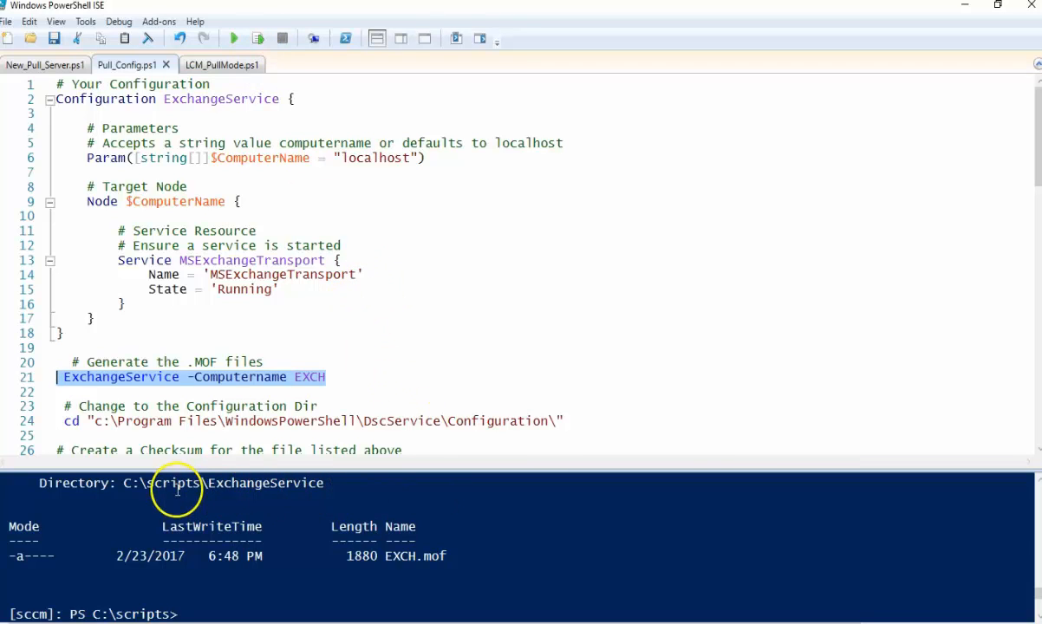
{"action": "mouse_move", "coordinate": [436, 468]}
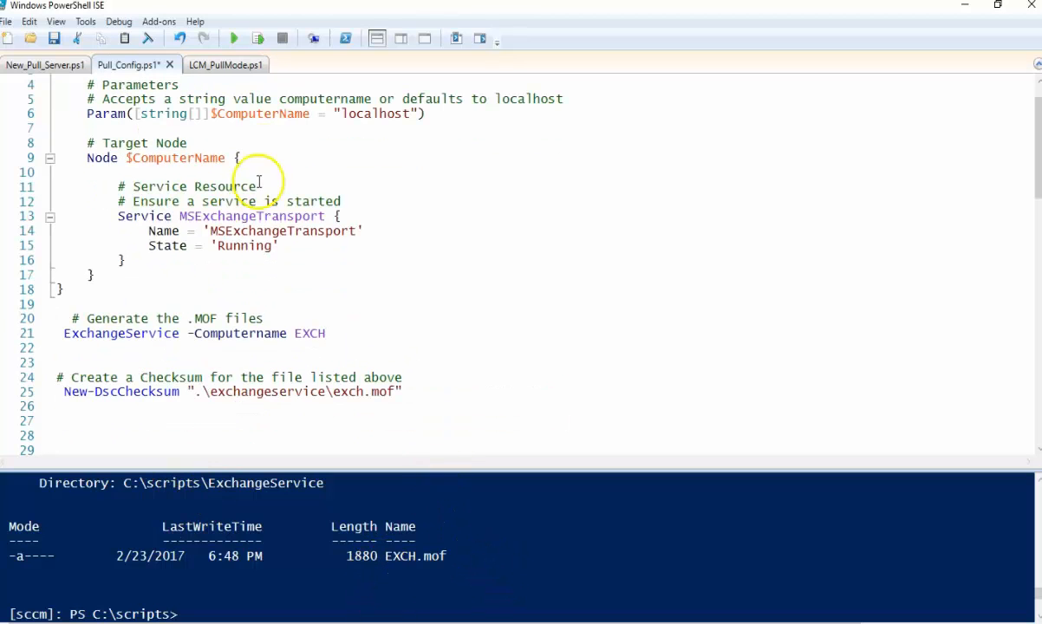
Generate EXCH.mof.checksum beside EXCH.mof in C:\scripts\ExchangeService with New-DscChecksum.
{"action": "left_click", "coordinate": [258, 39]}
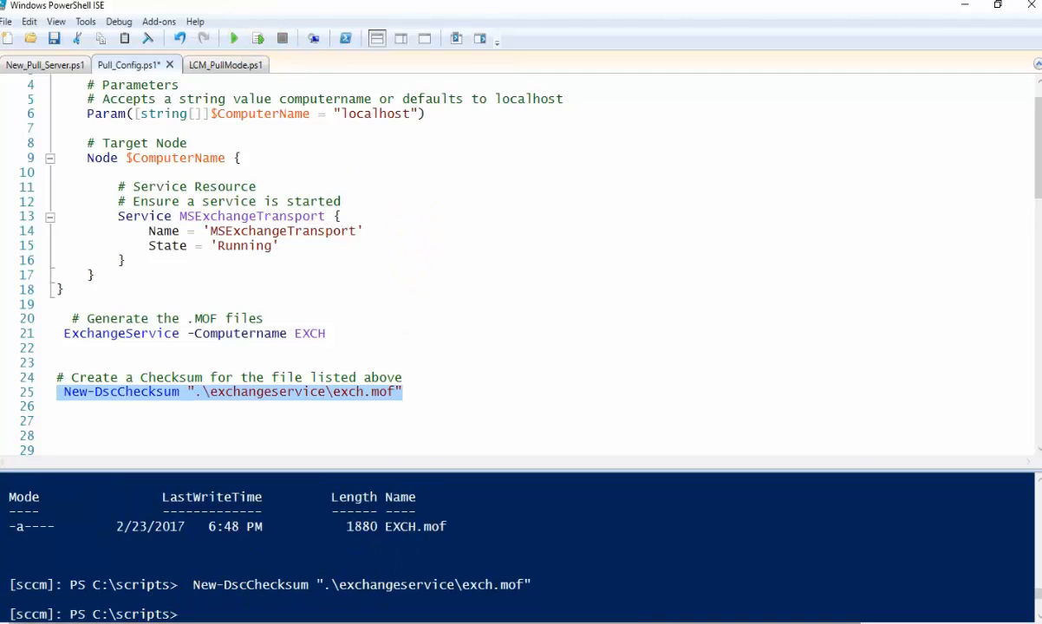
{"action": "type", "text": "cd.."}
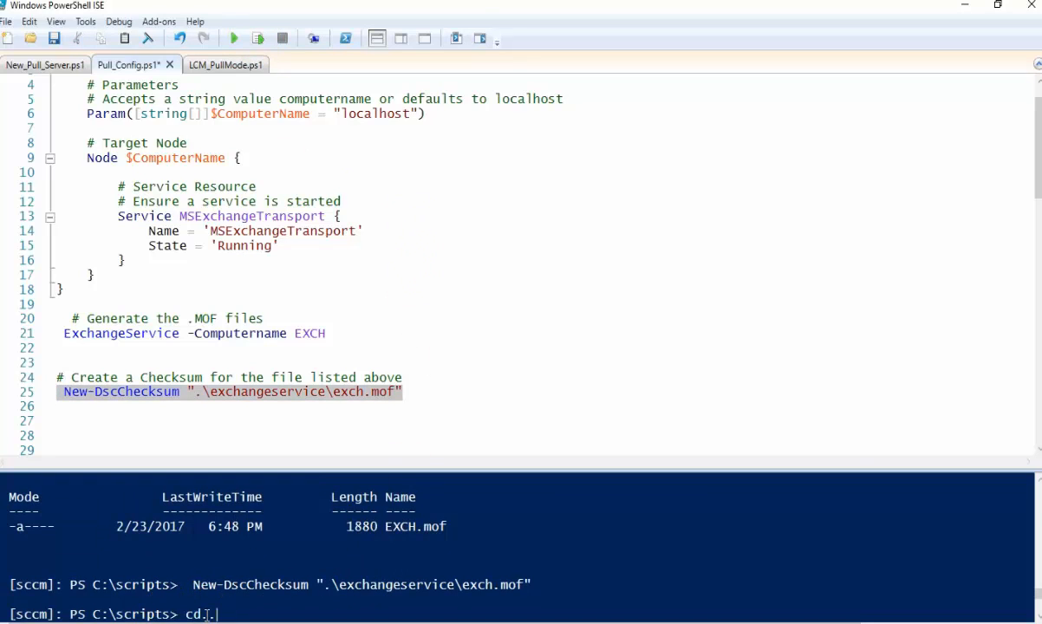
{"action": "type", "text": "\\CreatePullServer"}
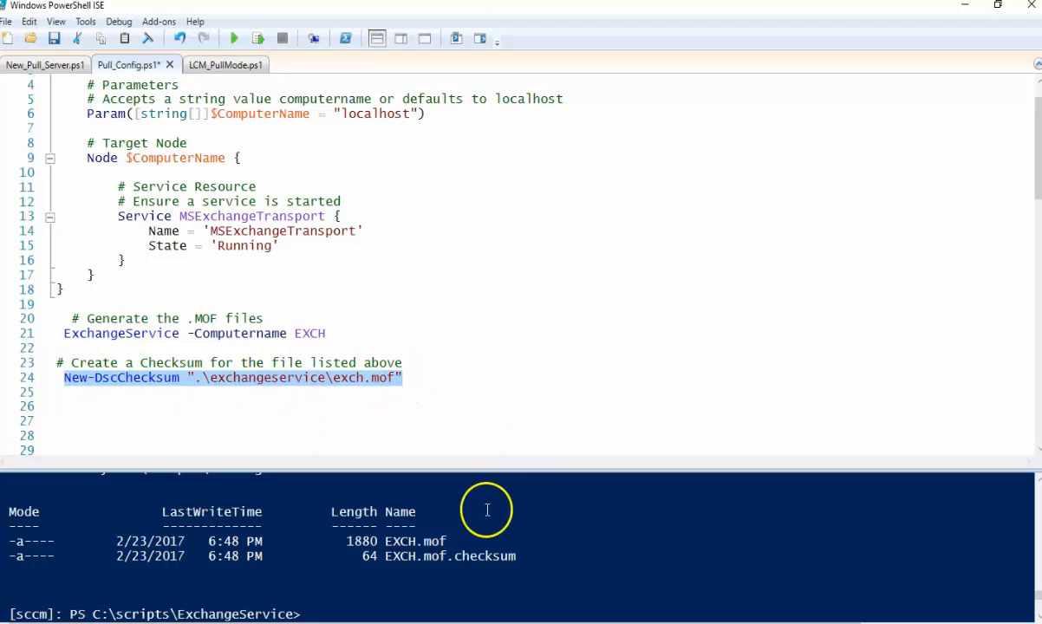
{"action": "mouse_move", "coordinate": [339, 552]}
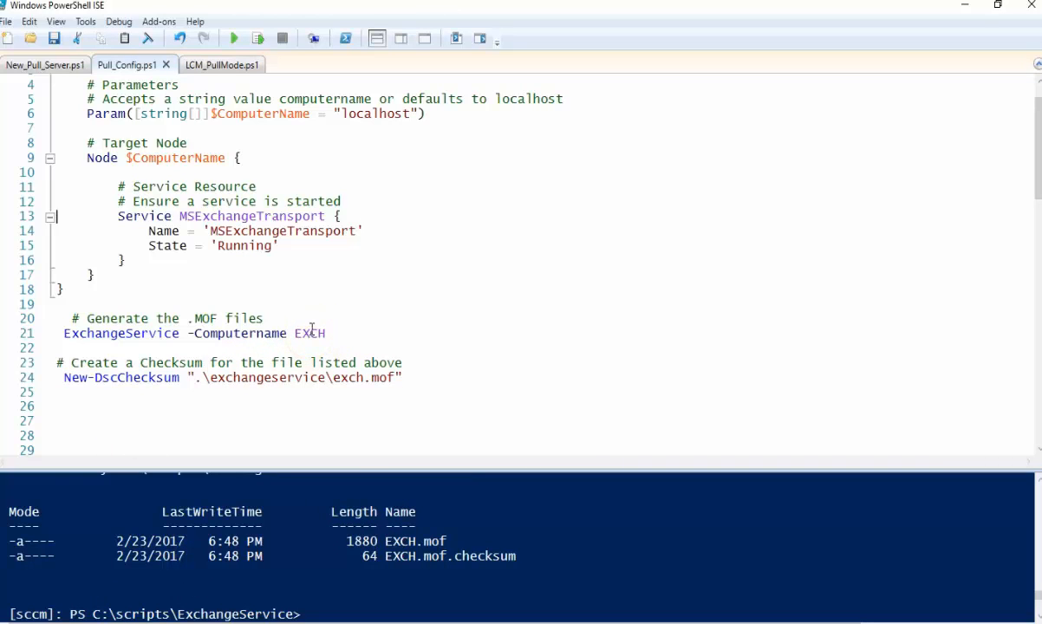
{"action": "mouse_move", "coordinate": [499, 480]}
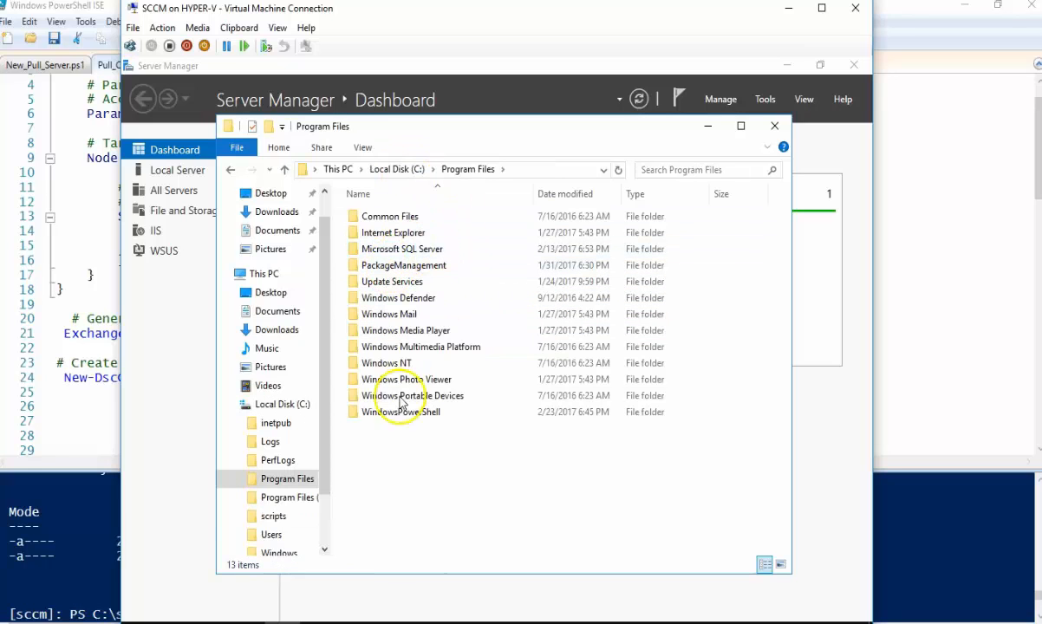
{"action": "double_click", "coordinate": [404, 411]}
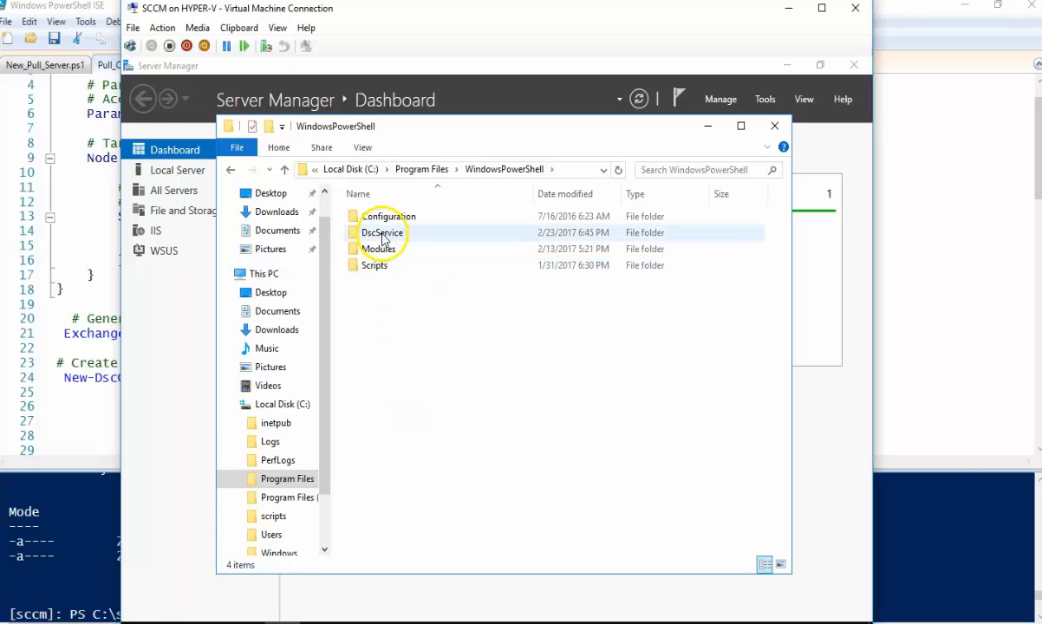
{"action": "double_click", "coordinate": [382, 232]}
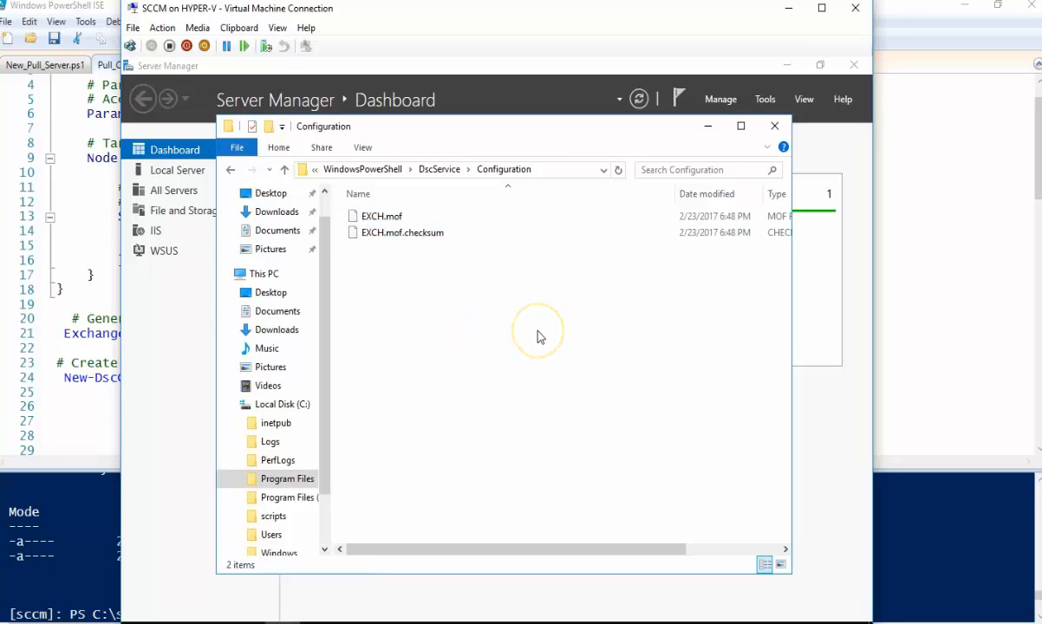
{"action": "mouse_move", "coordinate": [852, 21]}
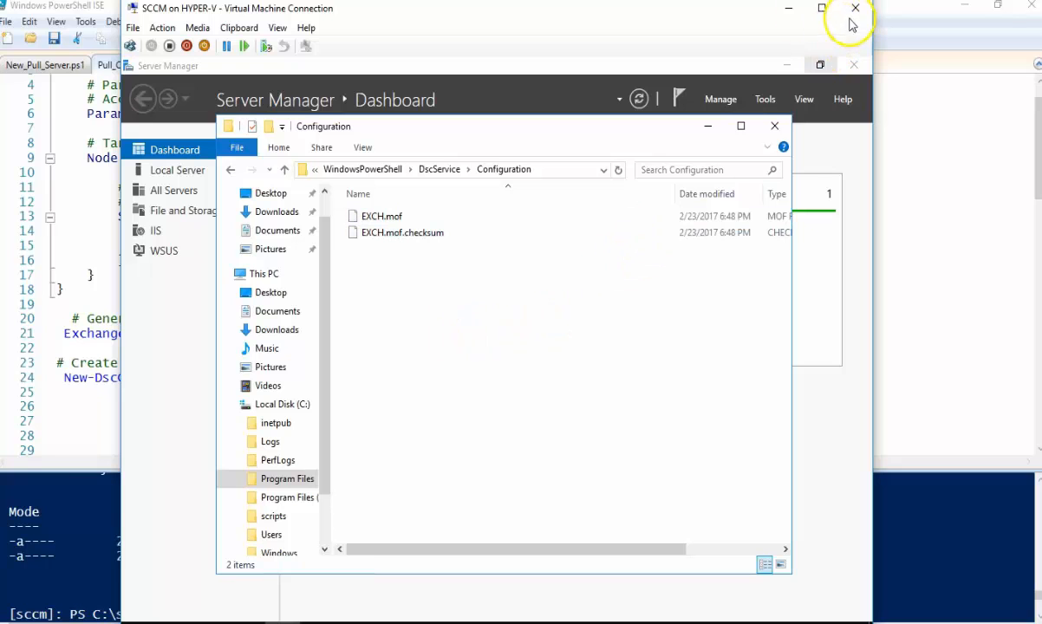
{"action": "left_click", "coordinate": [854, 10]}
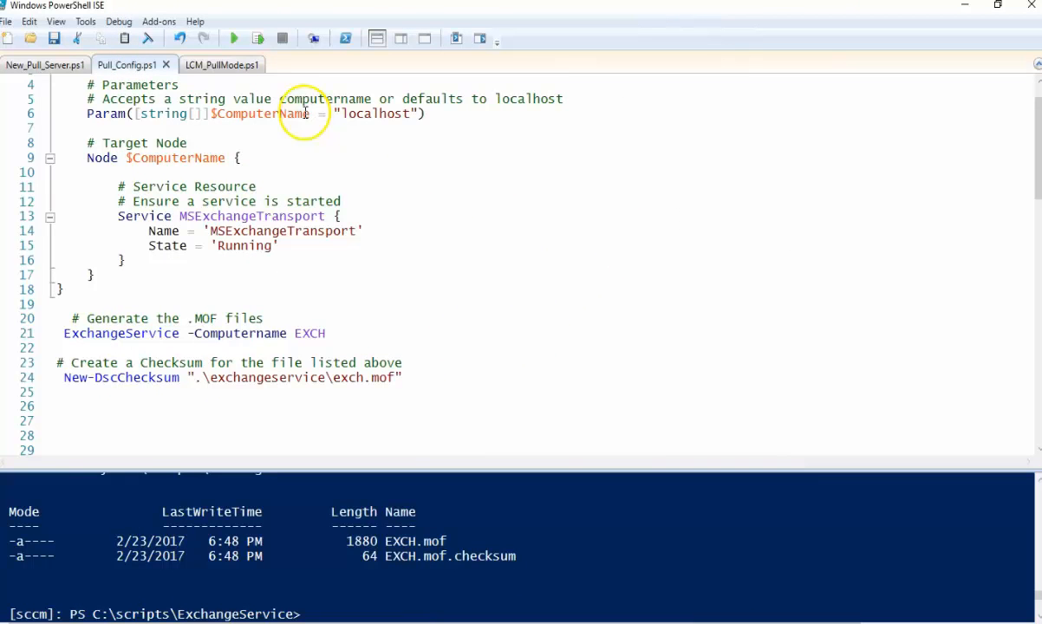
Show LCM_PullMode.ps1 and check $PSVersionTable on EXCH reports PowerShell 4.0.
{"action": "left_click", "coordinate": [206, 64]}
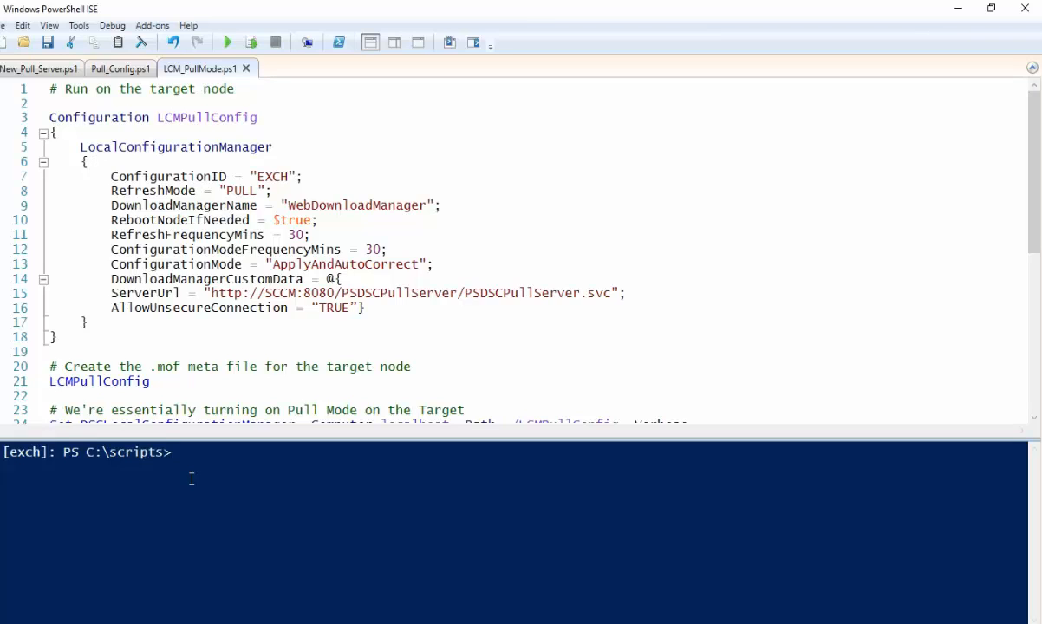
{"action": "left_click", "coordinate": [96, 161]}
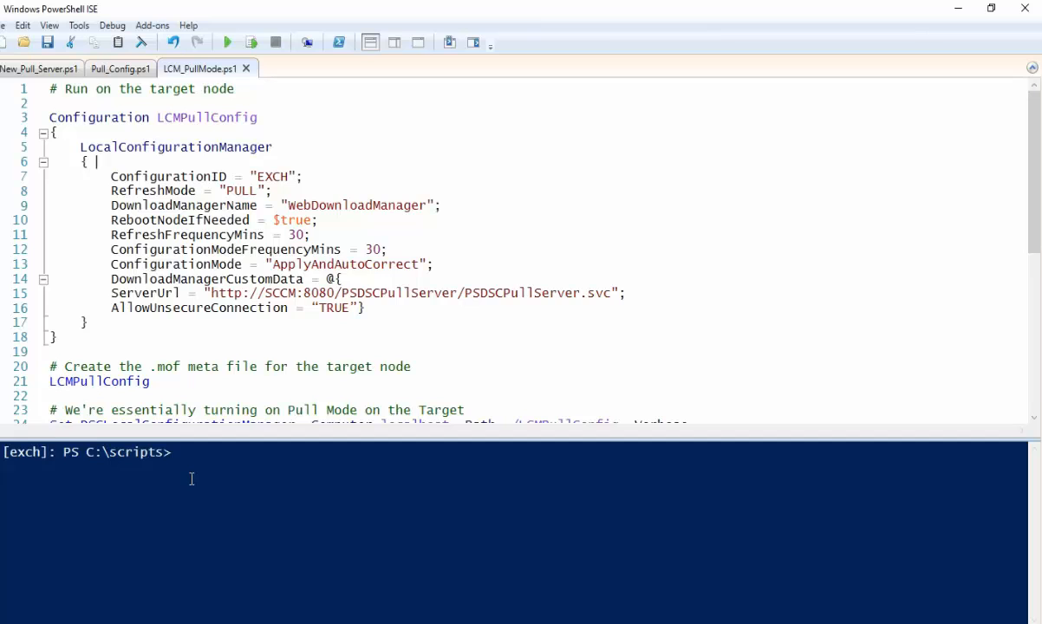
{"action": "mouse_move", "coordinate": [185, 480]}
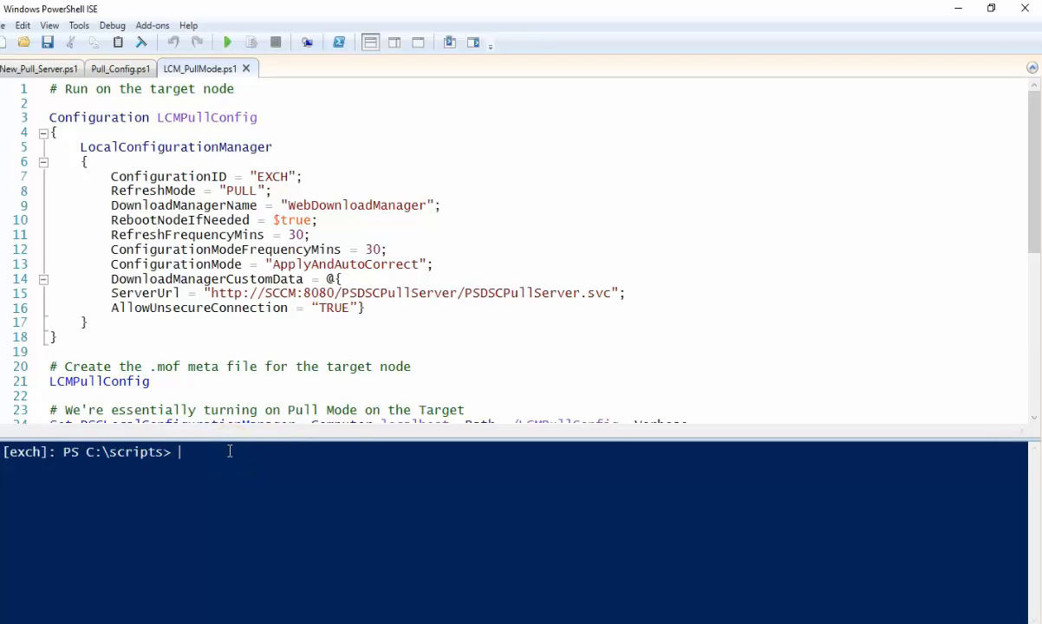
{"action": "type", "text": "$psver"}
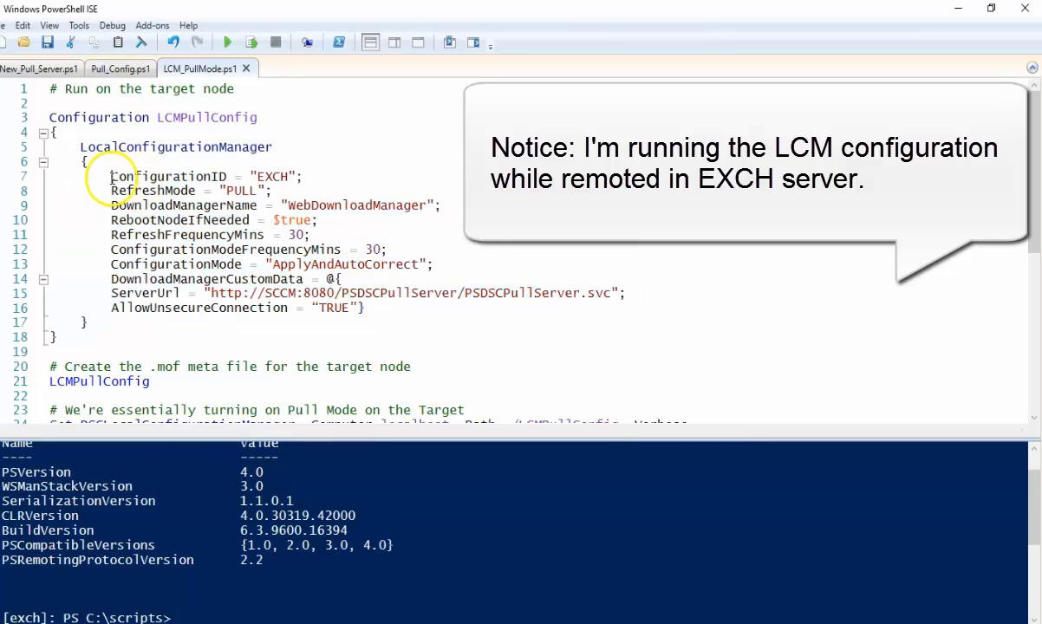
{"action": "double_click", "coordinate": [167, 176]}
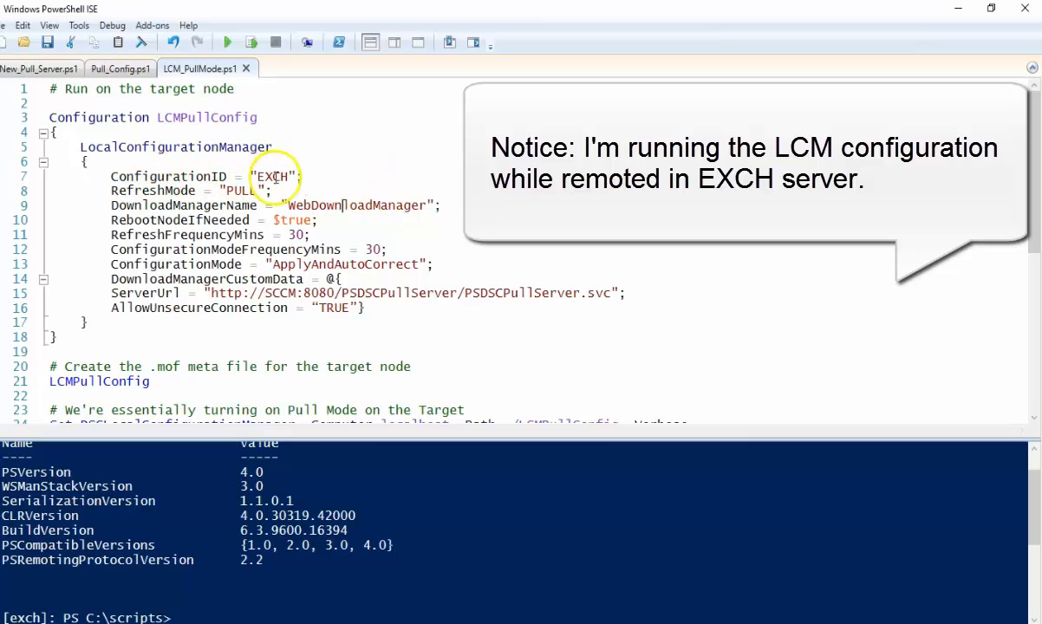
{"action": "double_click", "coordinate": [274, 176]}
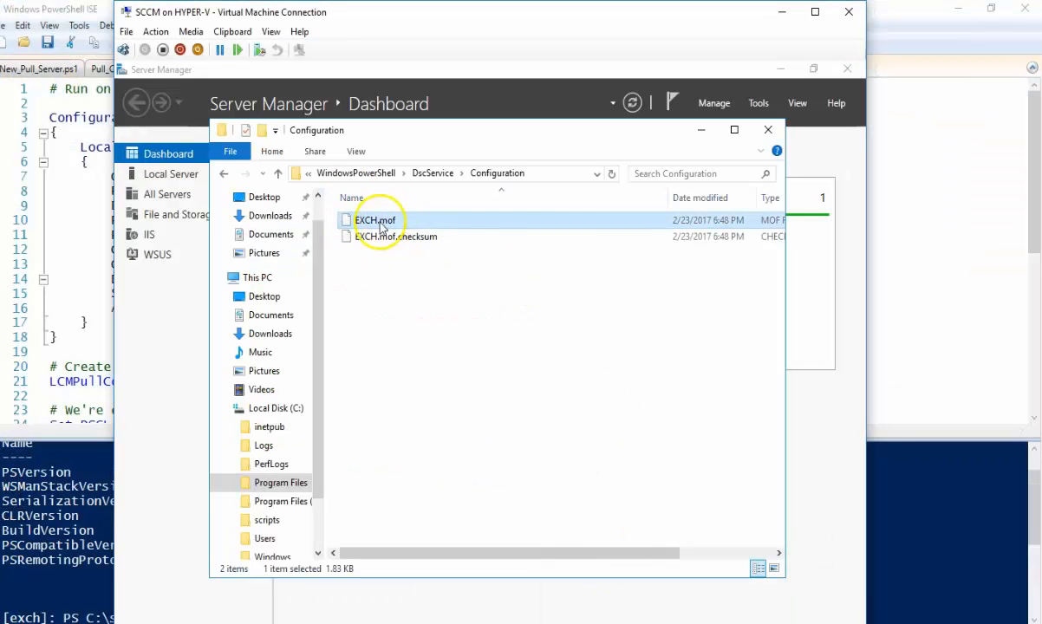
{"action": "mouse_move", "coordinate": [572, 130]}
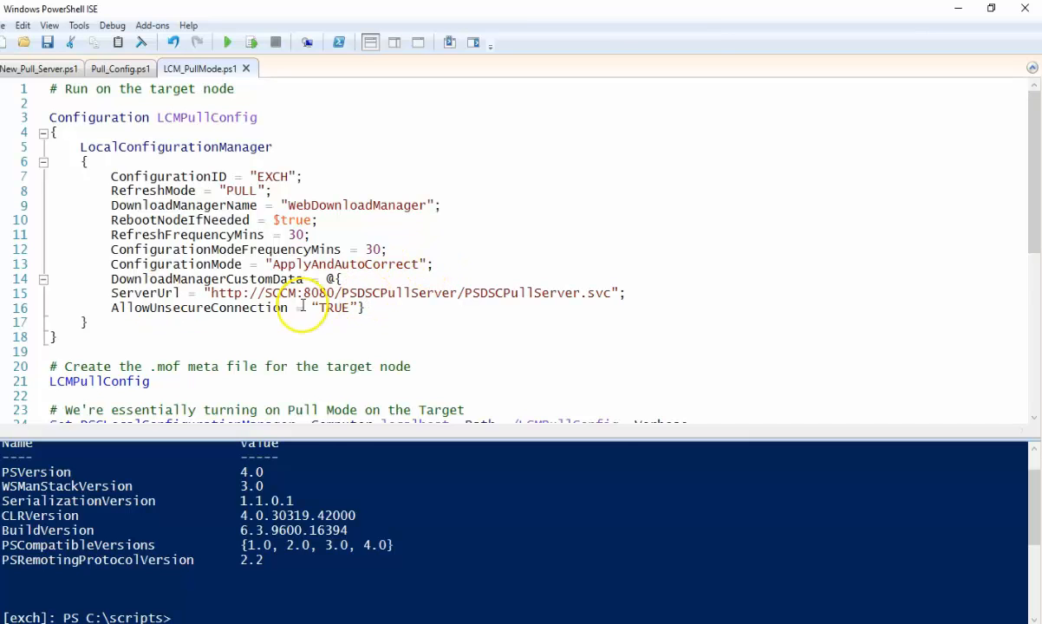
Run the LCMPullConfig block, then LCMPullConfig, producing localhost.meta.mof in C:\scripts\LCMPullConfig.
{"action": "scroll", "scroll_direction": "down", "scroll_amount": 3}
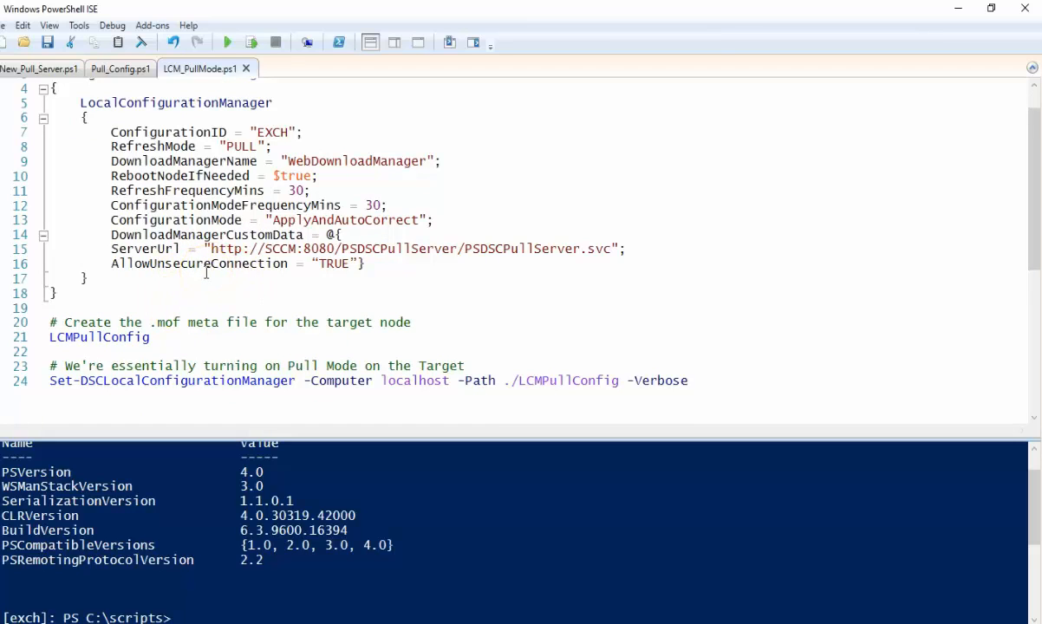
{"action": "mouse_move", "coordinate": [206, 272]}
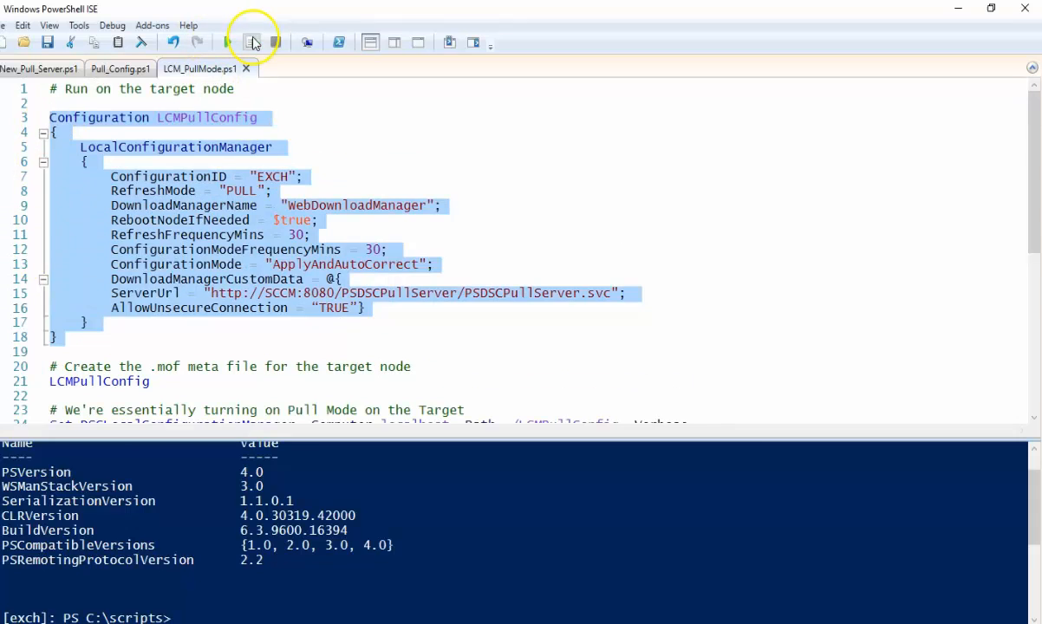
{"action": "left_click", "coordinate": [251, 41]}
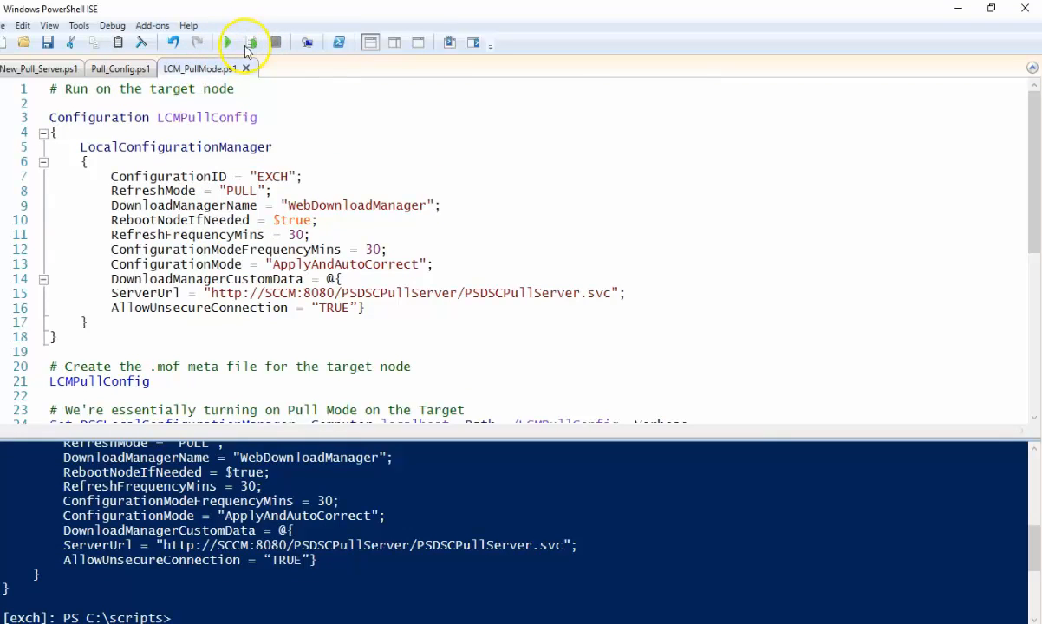
{"action": "left_click", "coordinate": [227, 42]}
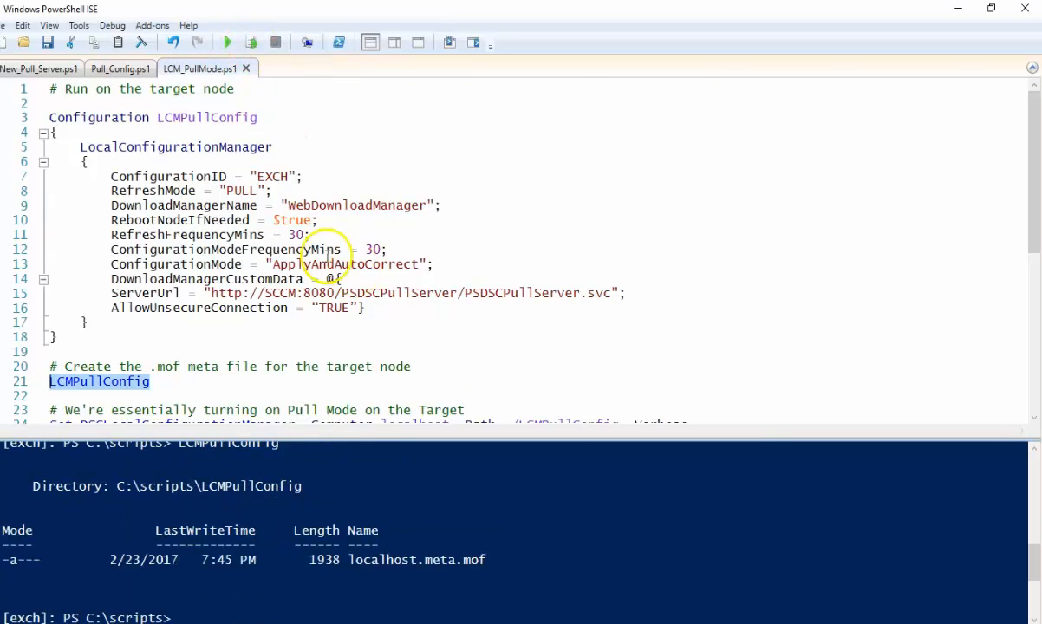
{"action": "scroll", "scroll_direction": "down", "scroll_amount": 3}
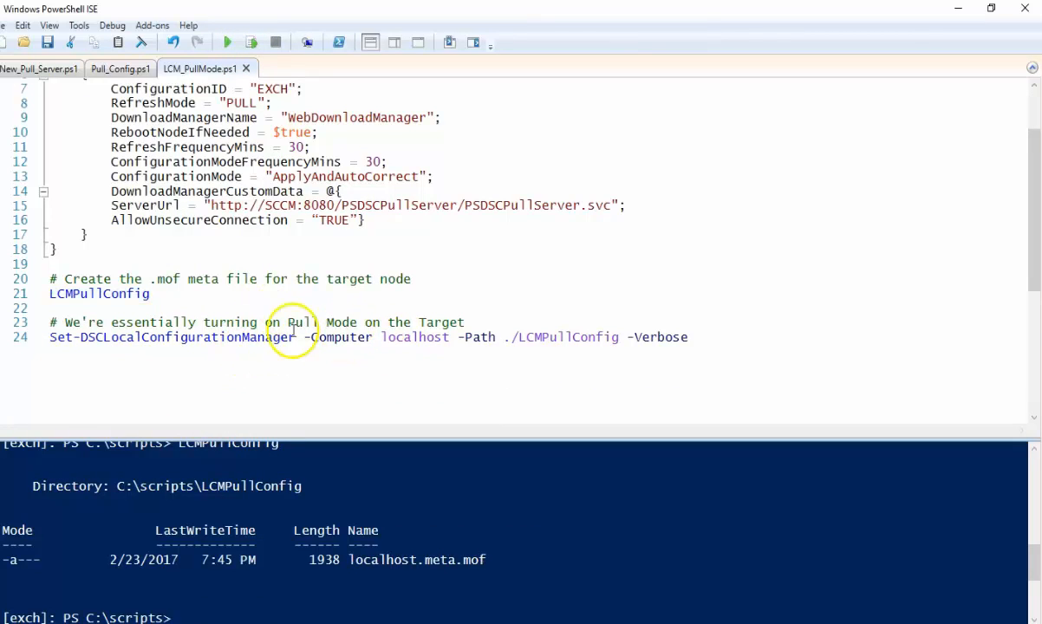
{"action": "mouse_move", "coordinate": [229, 172]}
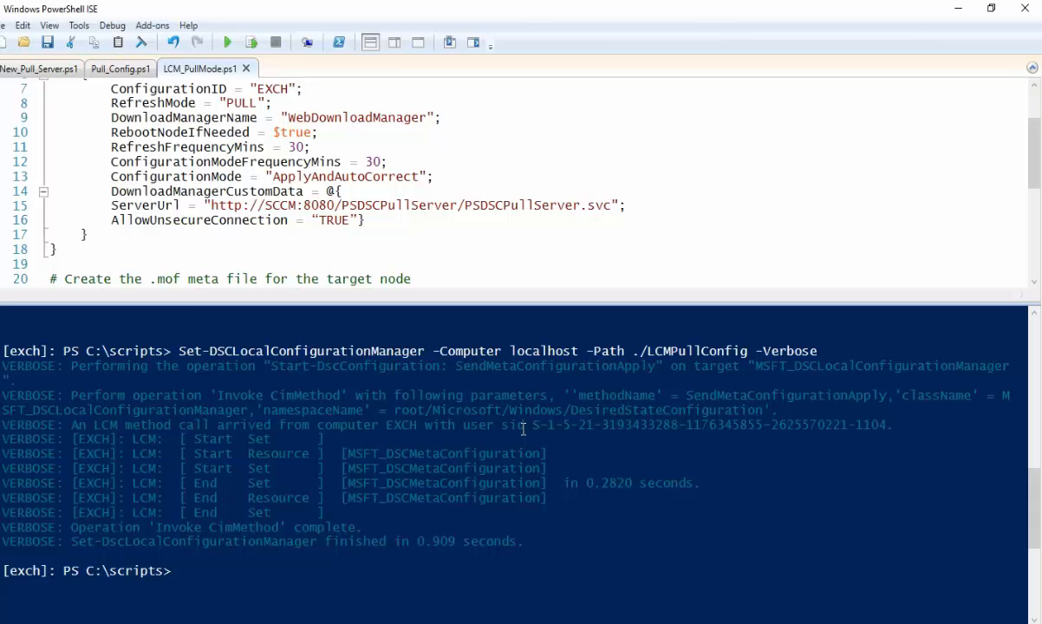
{"action": "mouse_move", "coordinate": [418, 364]}
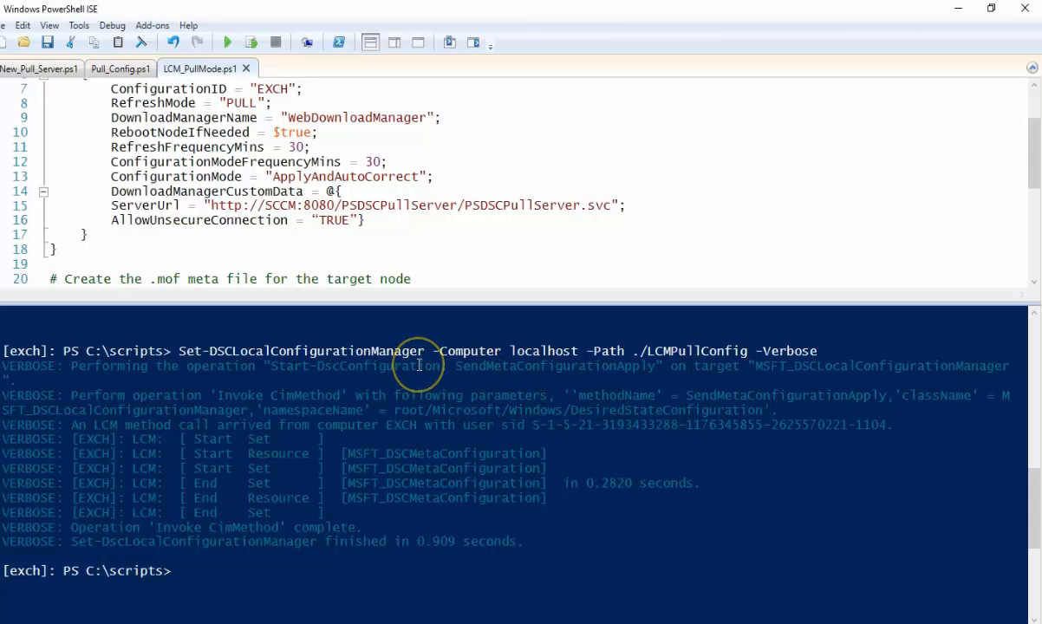